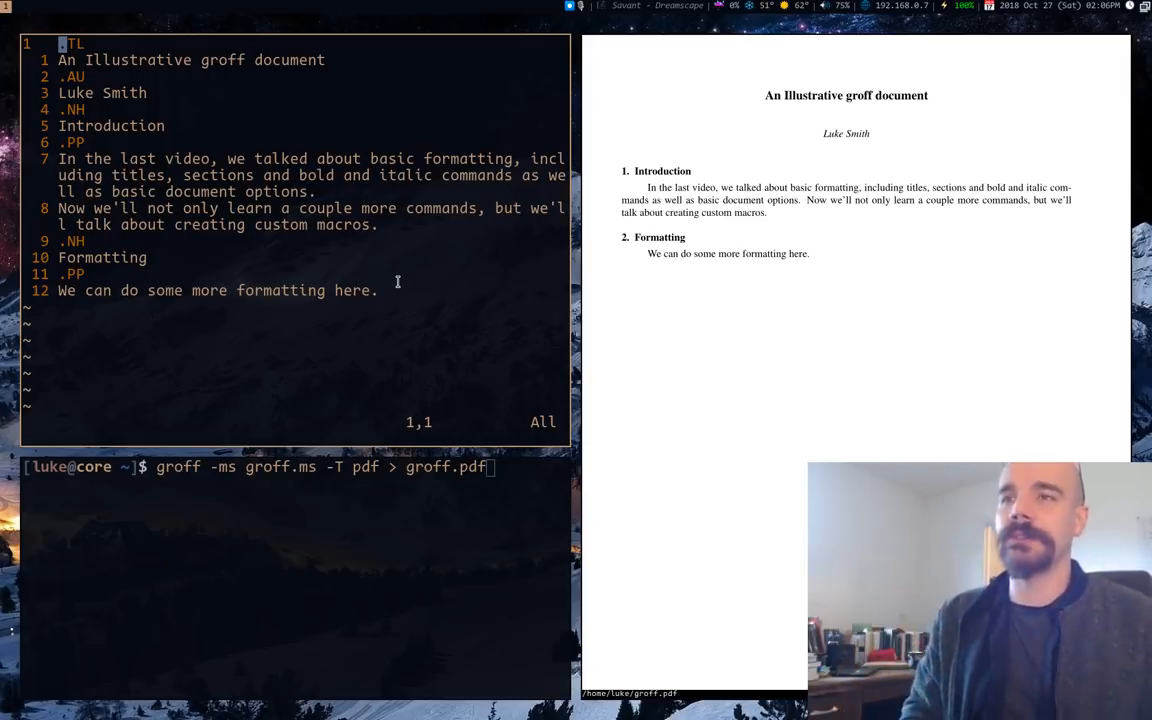
{"action": "mouse_move", "coordinate": [720, 236]}
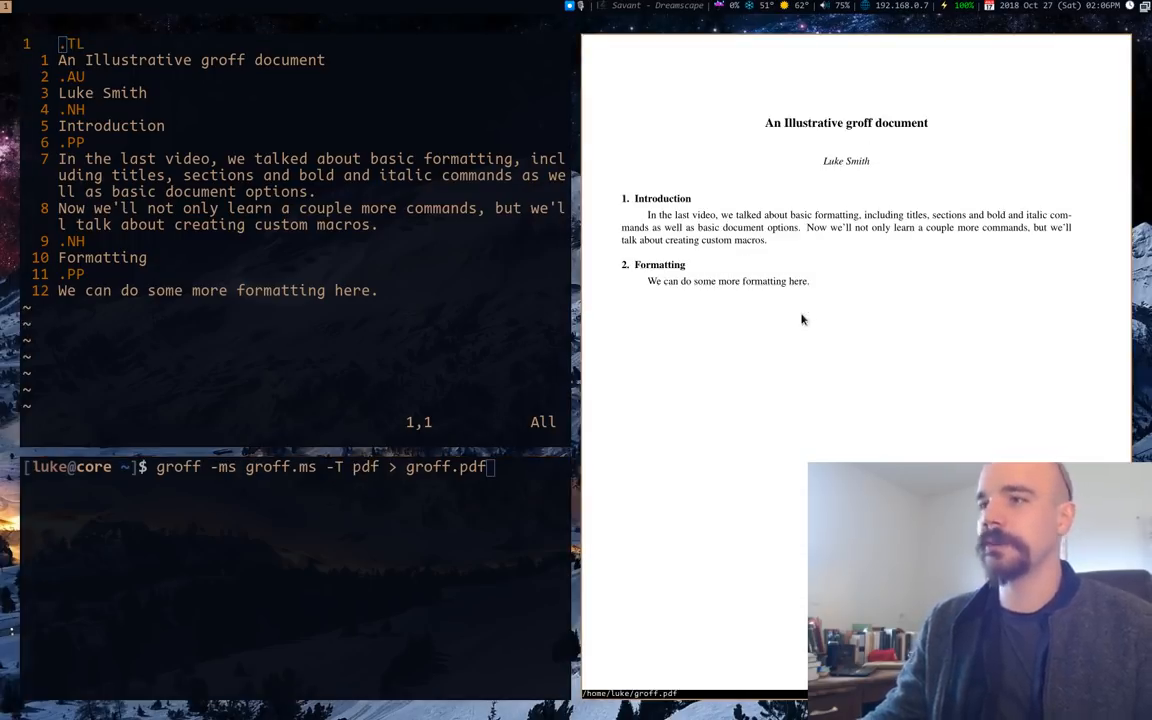
{"action": "mouse_move", "coordinate": [778, 286]}
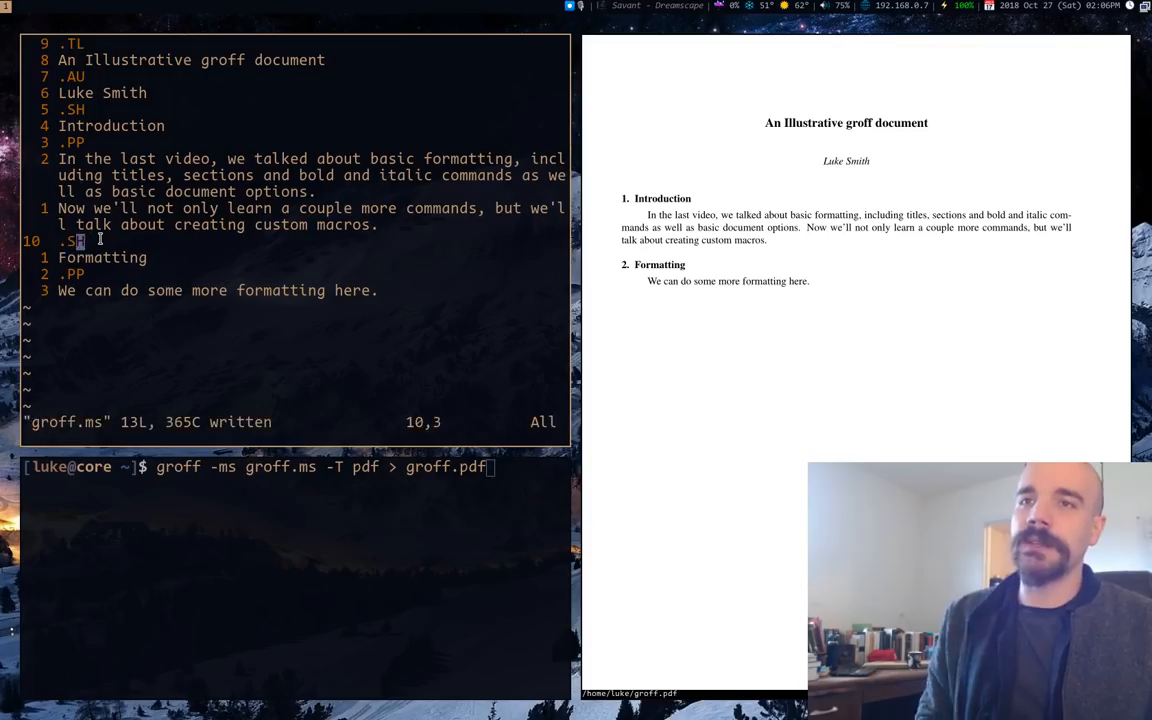
Rebuild groff.pdf with the .SH headings and move to the document's last line
{"action": "key", "text": "Return"}
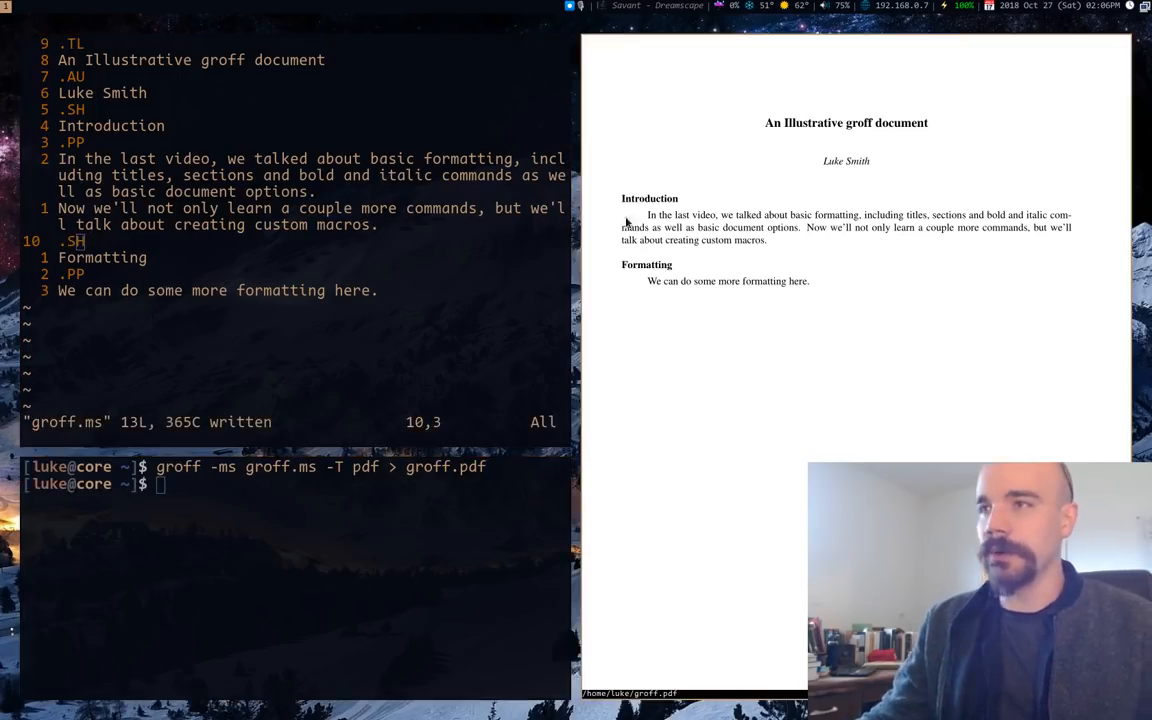
{"action": "mouse_move", "coordinate": [616, 308]}
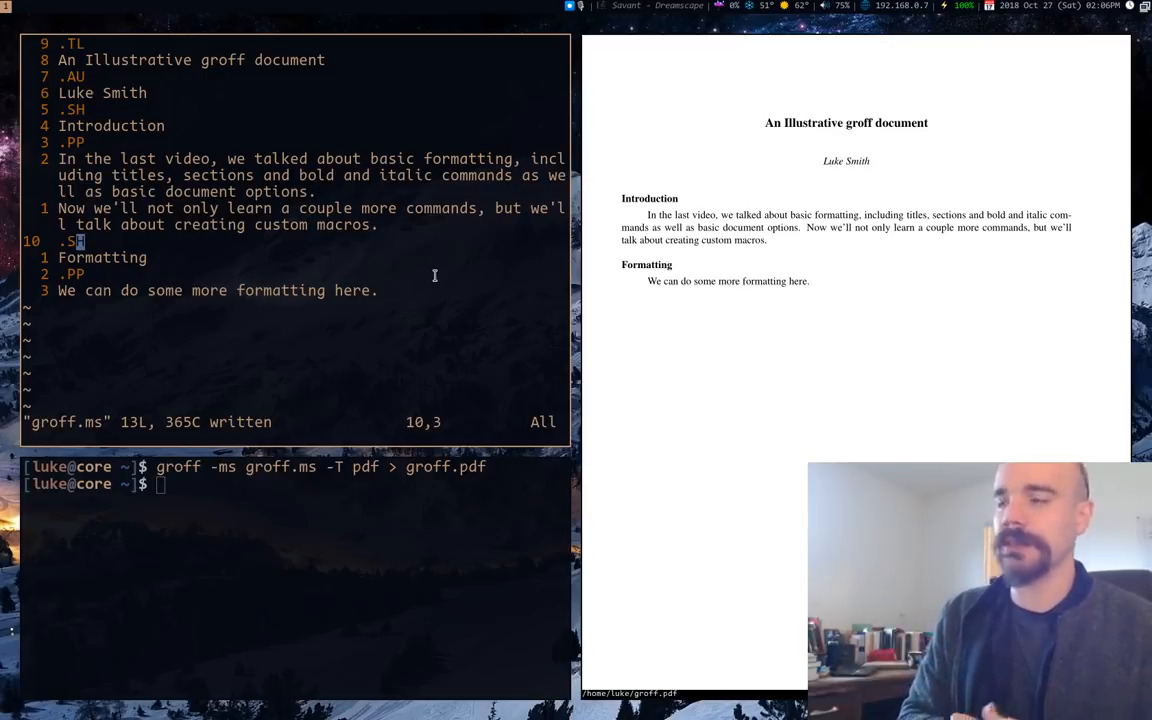
{"action": "key", "text": "j"}
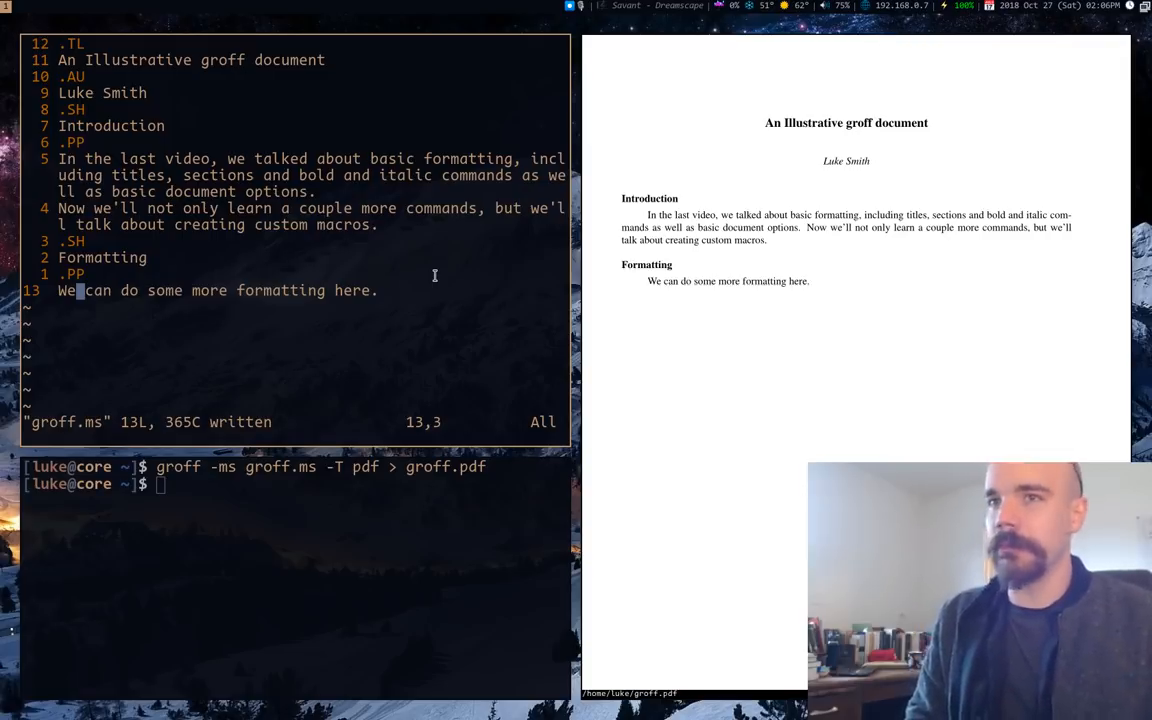
Add 'The last word of the sentence is' ending in .B "bold", save and render the PDF
{"action": "key", "text": "o"}
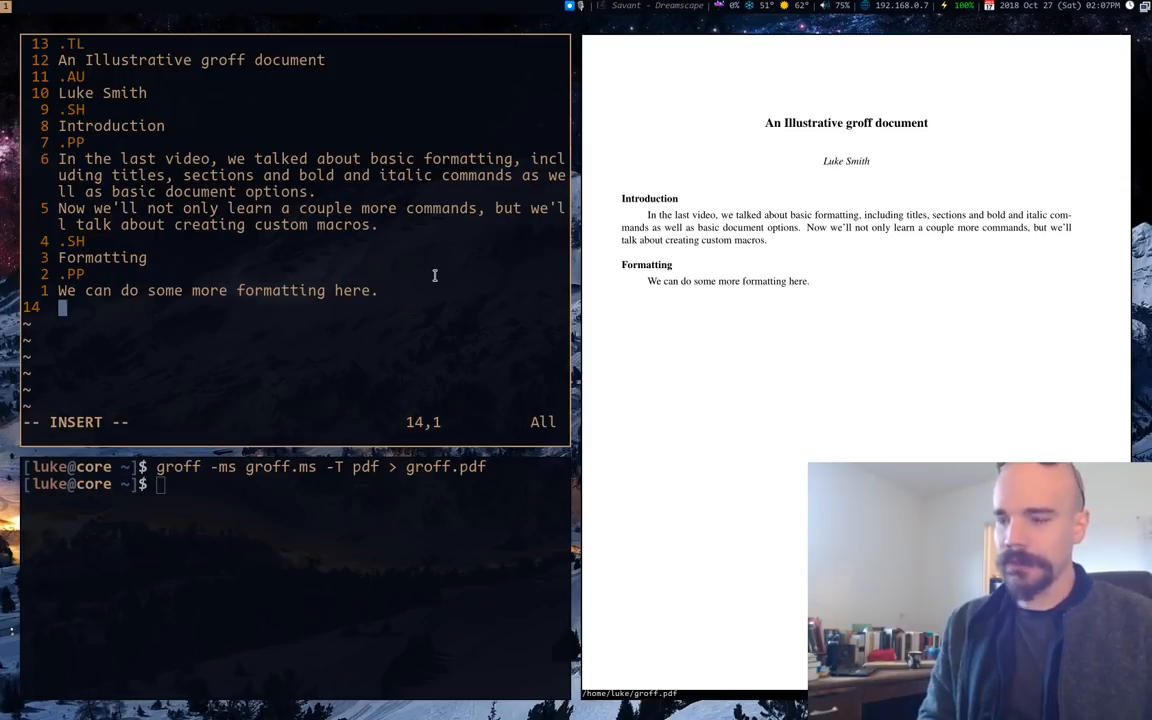
{"action": "type", "text": "The last"}
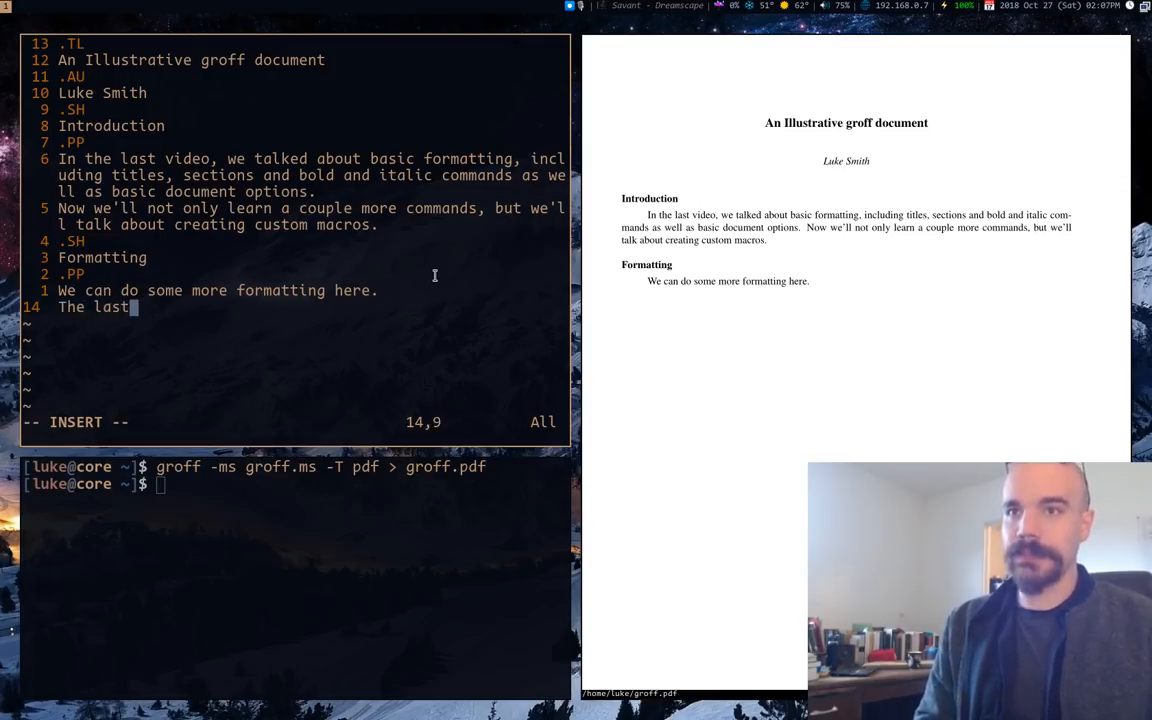
{"action": "type", "text": "word of the"}
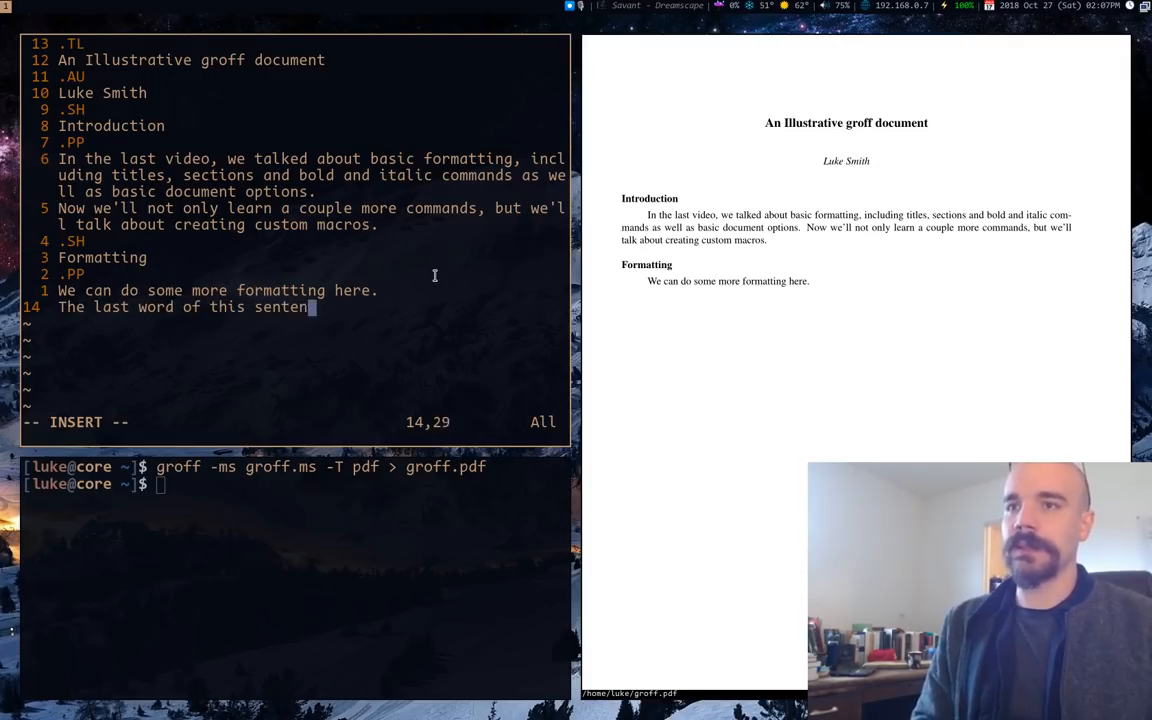
{"action": "type", "text": "ce is"}
{"action": "left_click", "coordinate": [294, 422]}
{"action": "type", "text": ":w"}
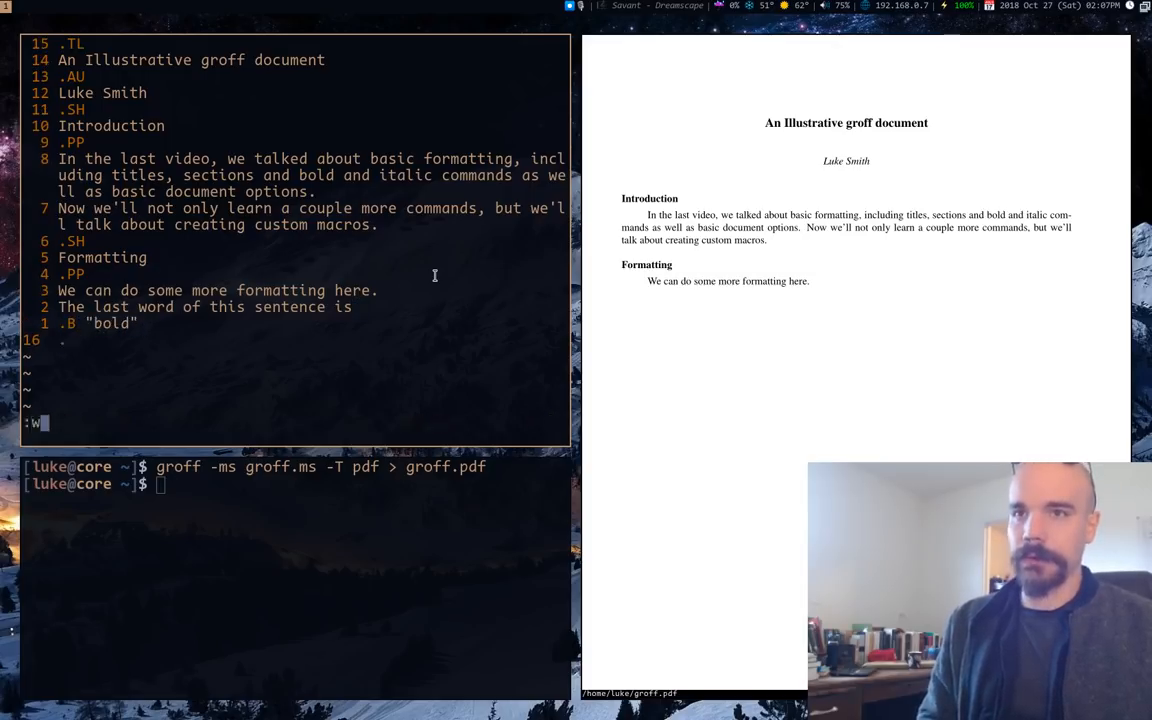
{"action": "key", "text": "Return"}
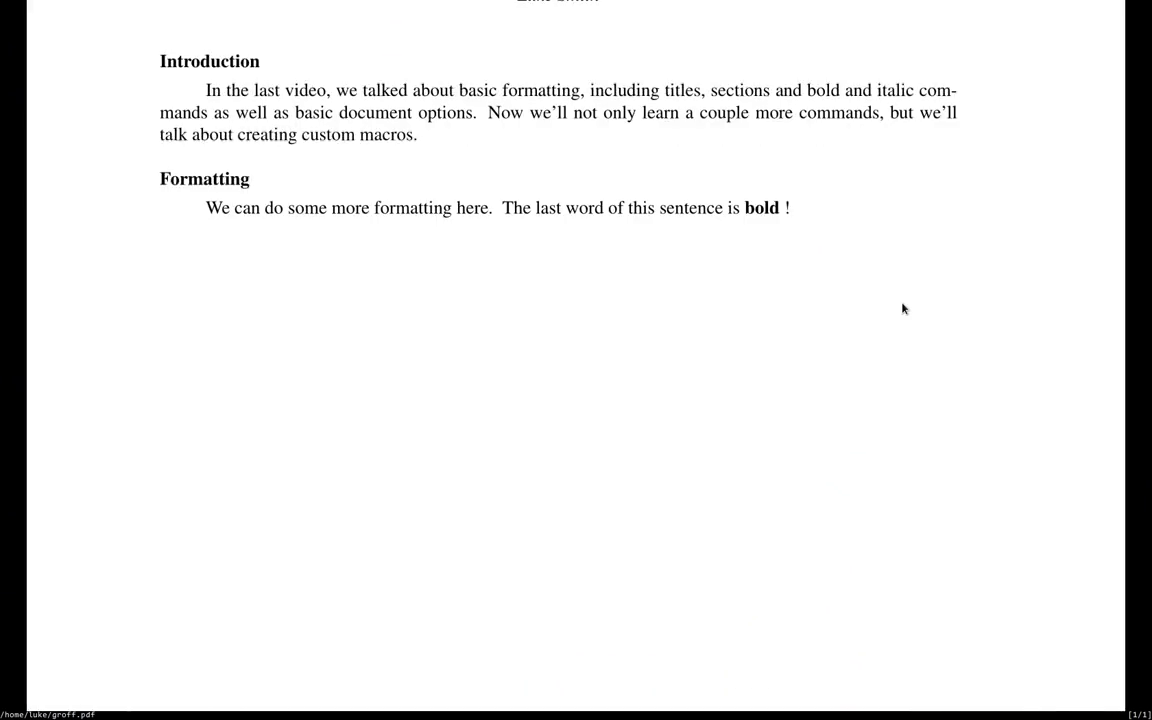
{"action": "mouse_move", "coordinate": [790, 206]}
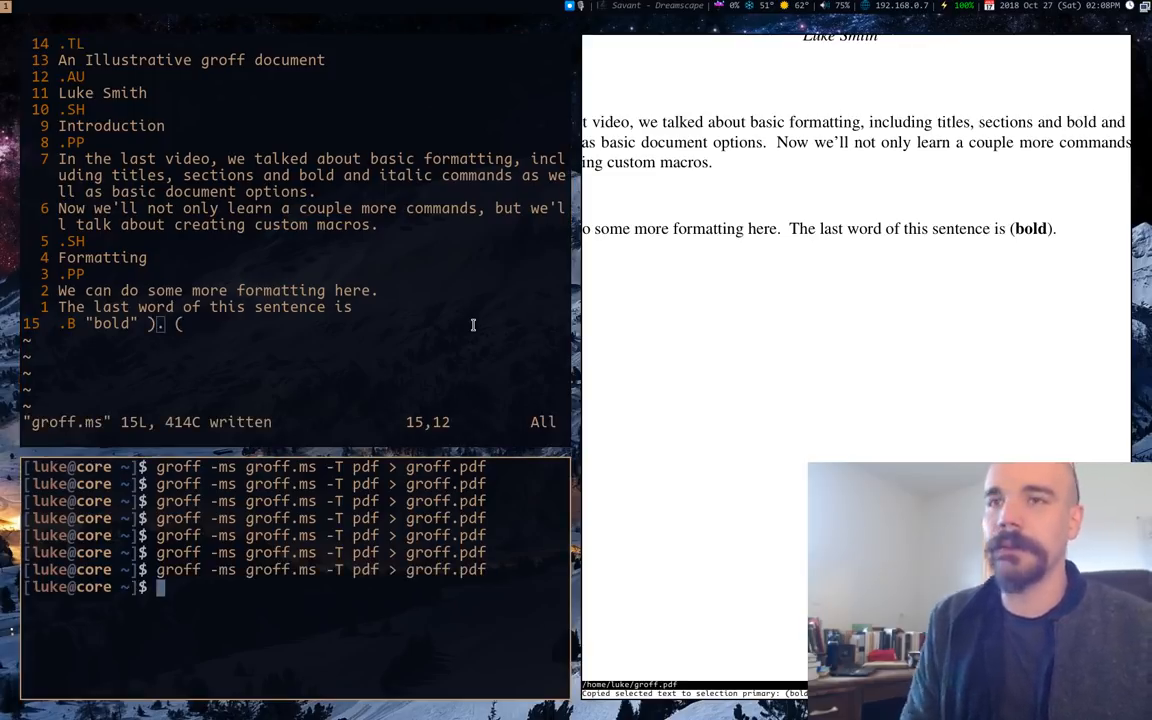
{"action": "mouse_move", "coordinate": [500, 342]}
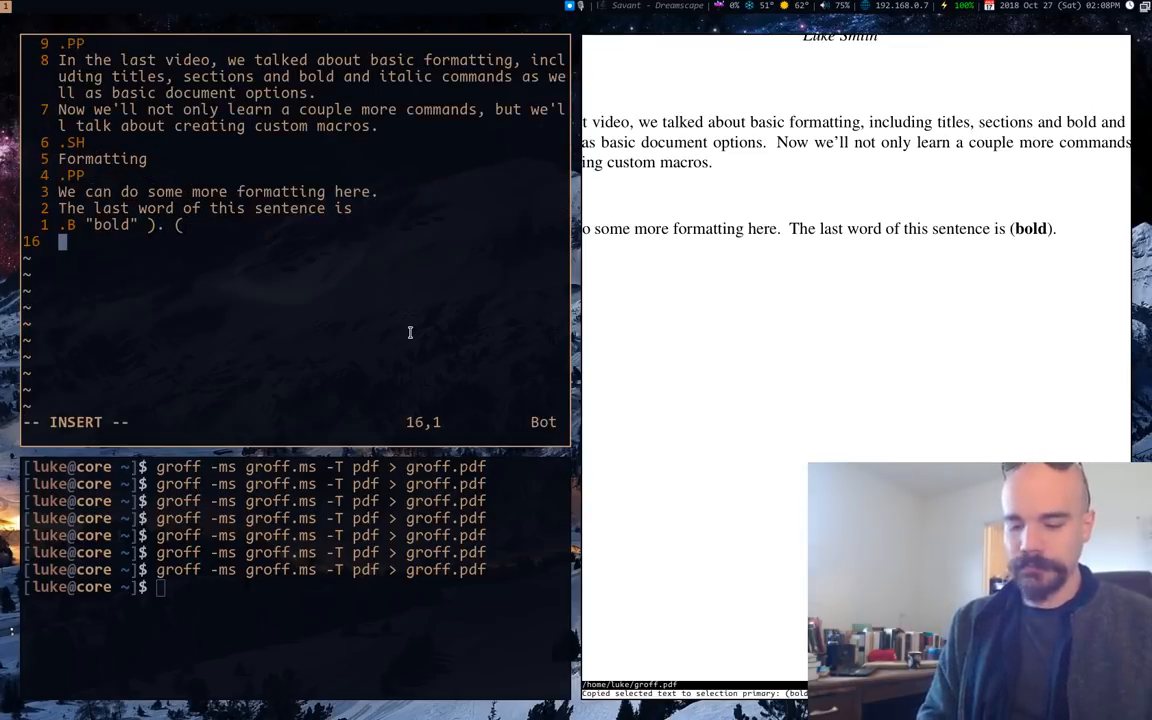
Write 'One thing we can do is' followed by .UL "underline text"
{"action": "type", "text": "One thing we"}
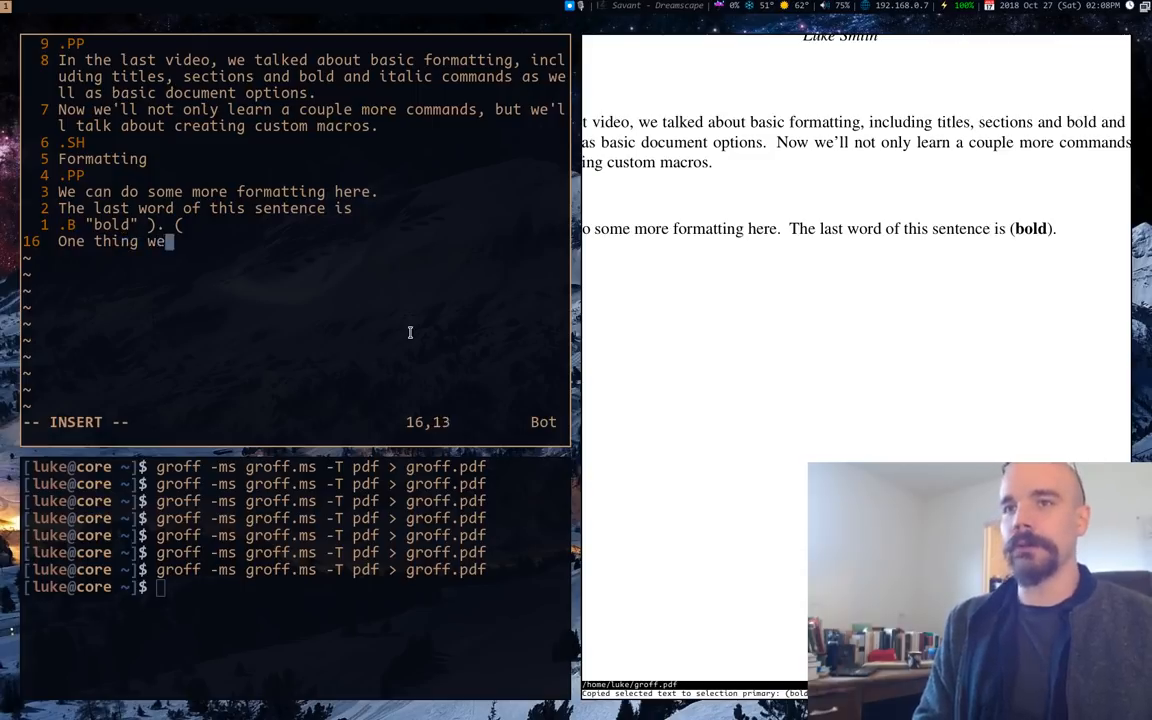
{"action": "type", "text": "can do uis"}
{"action": "type", "text": ".UL \"underlin"}
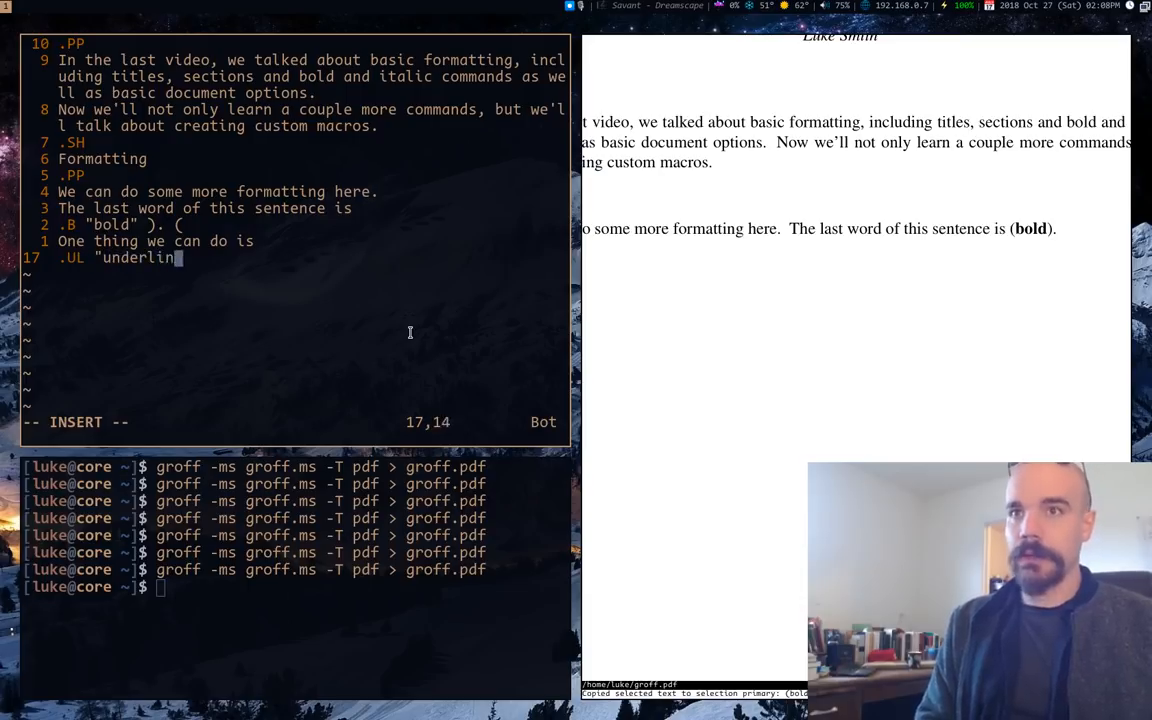
{"action": "type", "text": "e text\" ."}
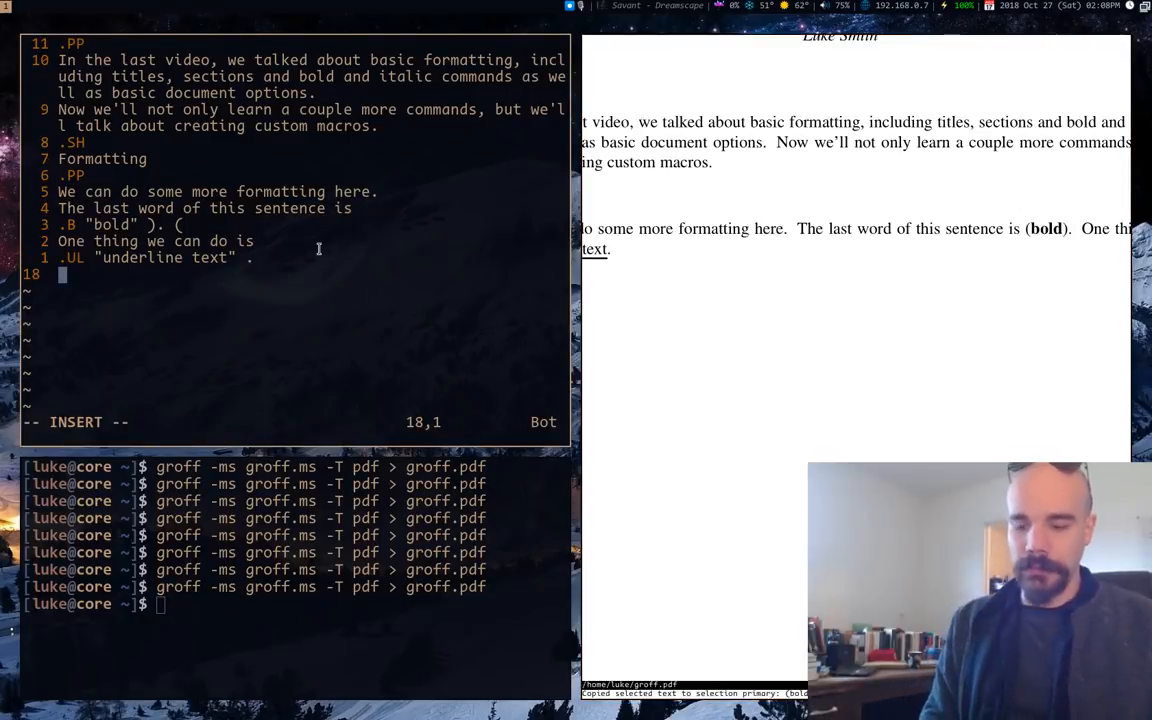
Write 'Is create' followed by .BX "boxed text"
{"action": "type", "text": "I"}
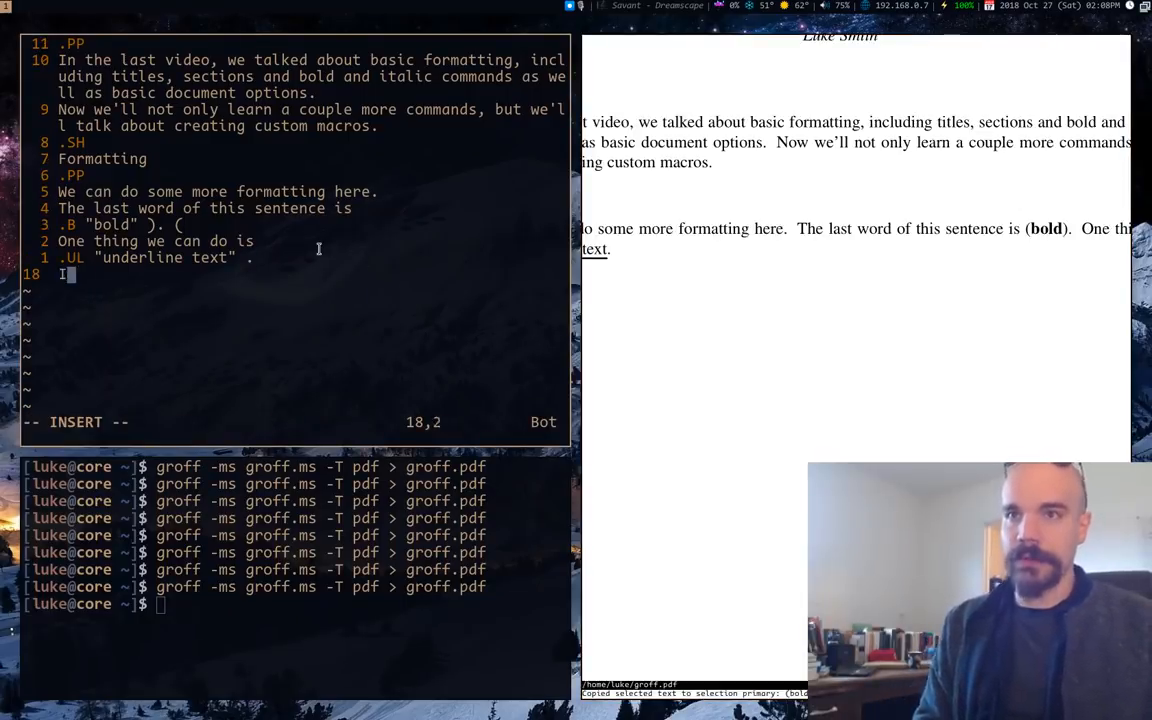
{"action": "type", "text": "s create"}
{"action": "type", "text": ".B"}
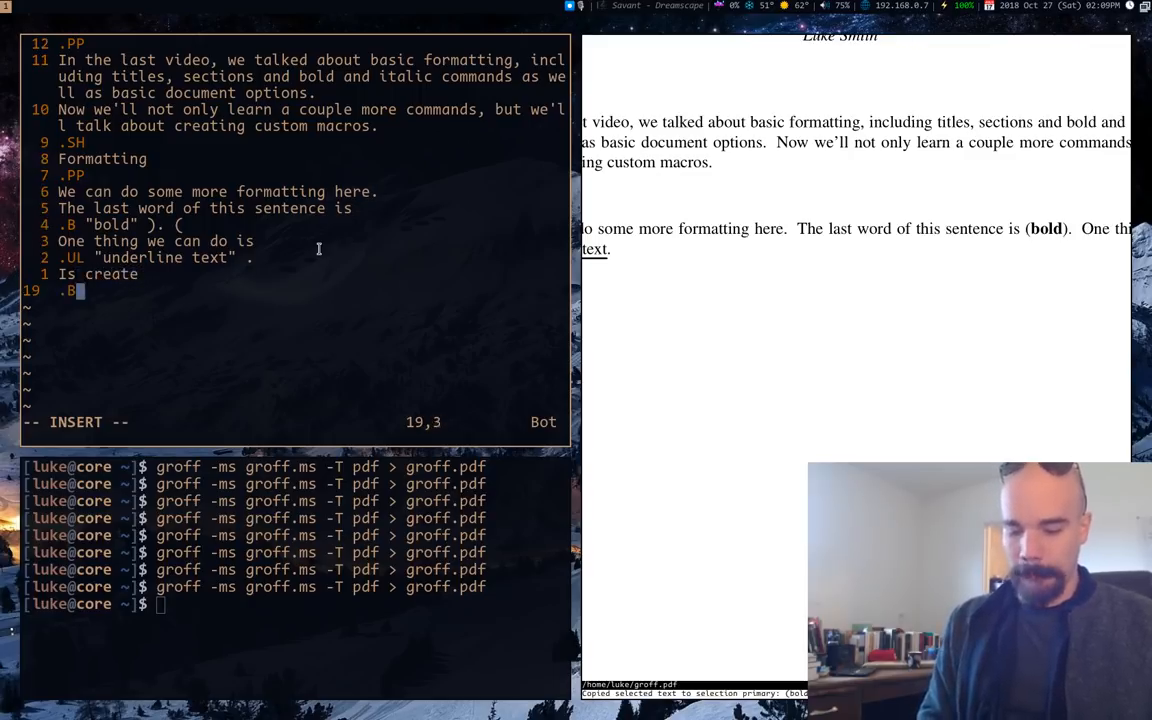
{"action": "type", "text": "X \"boz"}
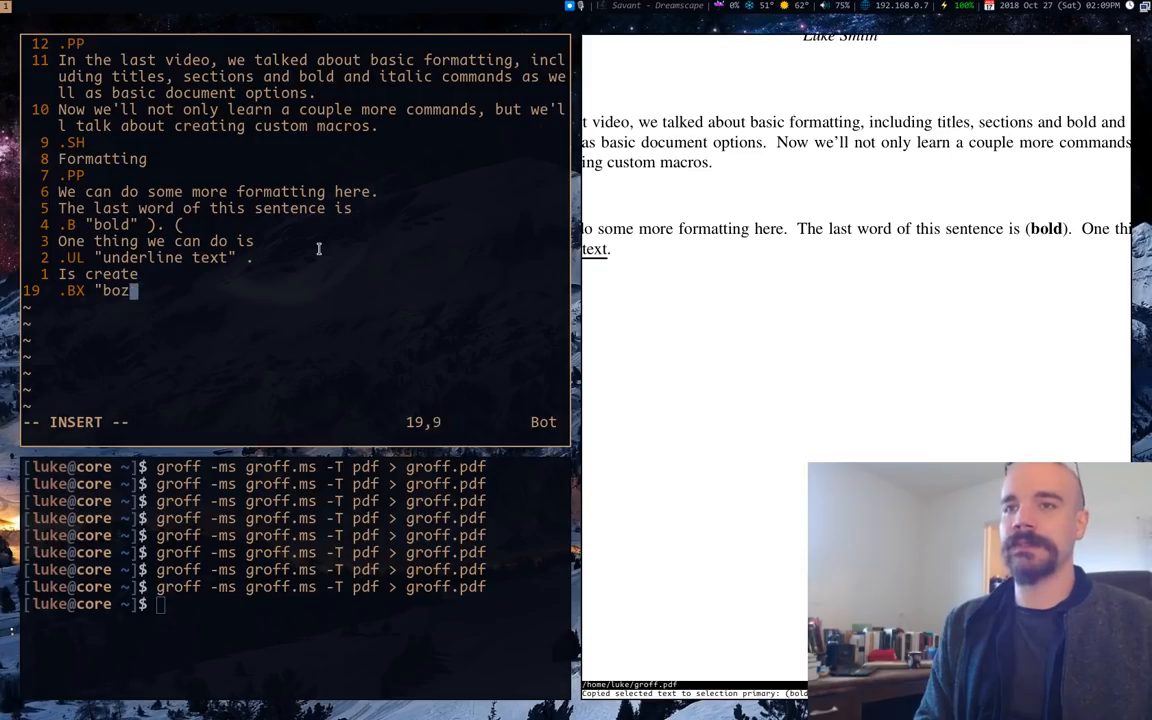
{"action": "type", "text": "xed"}
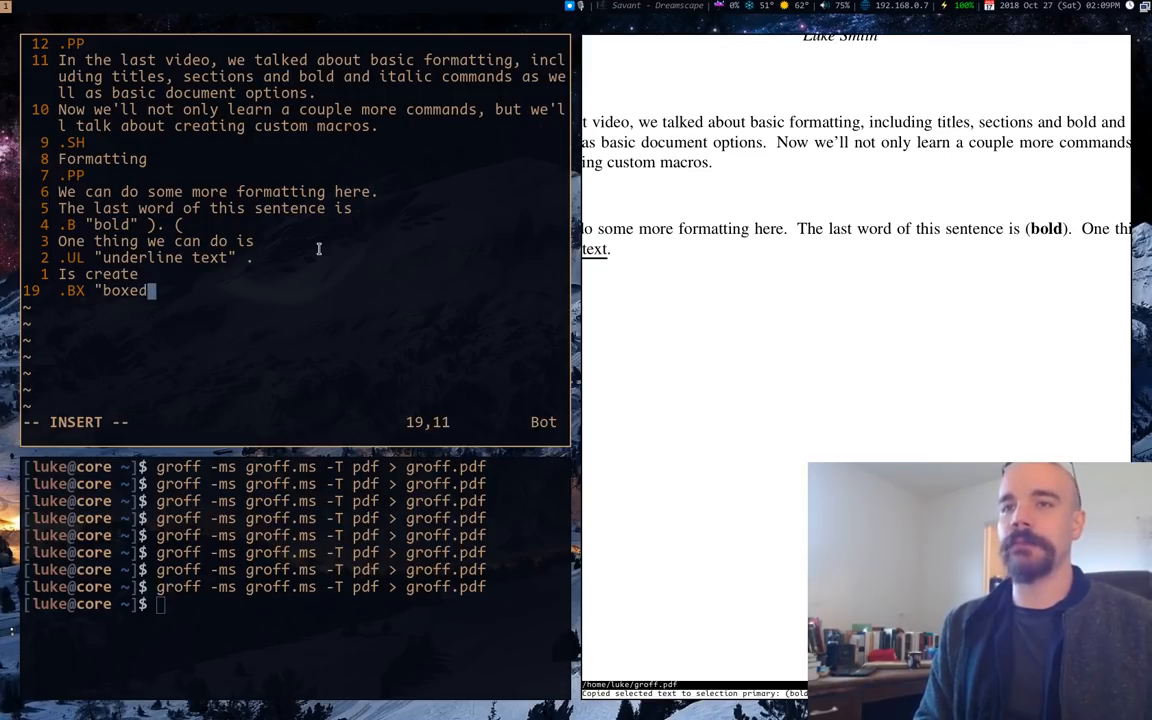
{"action": "type", "text": "text\" ."}
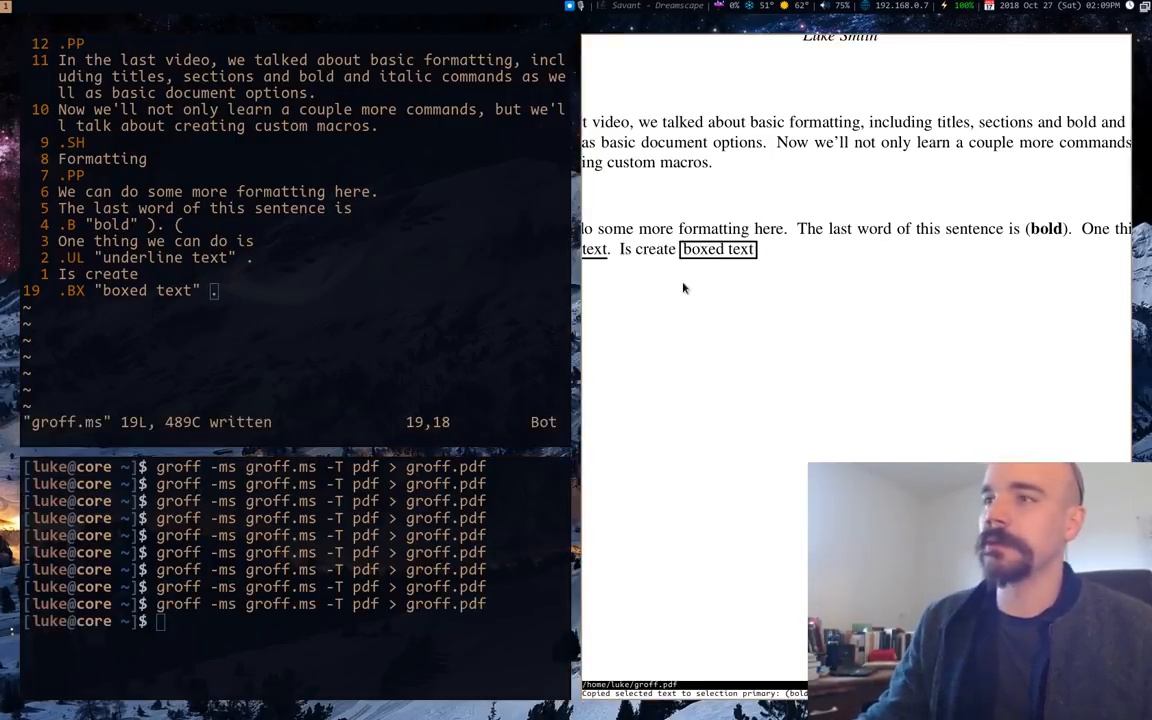
{"action": "mouse_move", "coordinate": [764, 256]}
{"action": "type", "text": ".SH"}
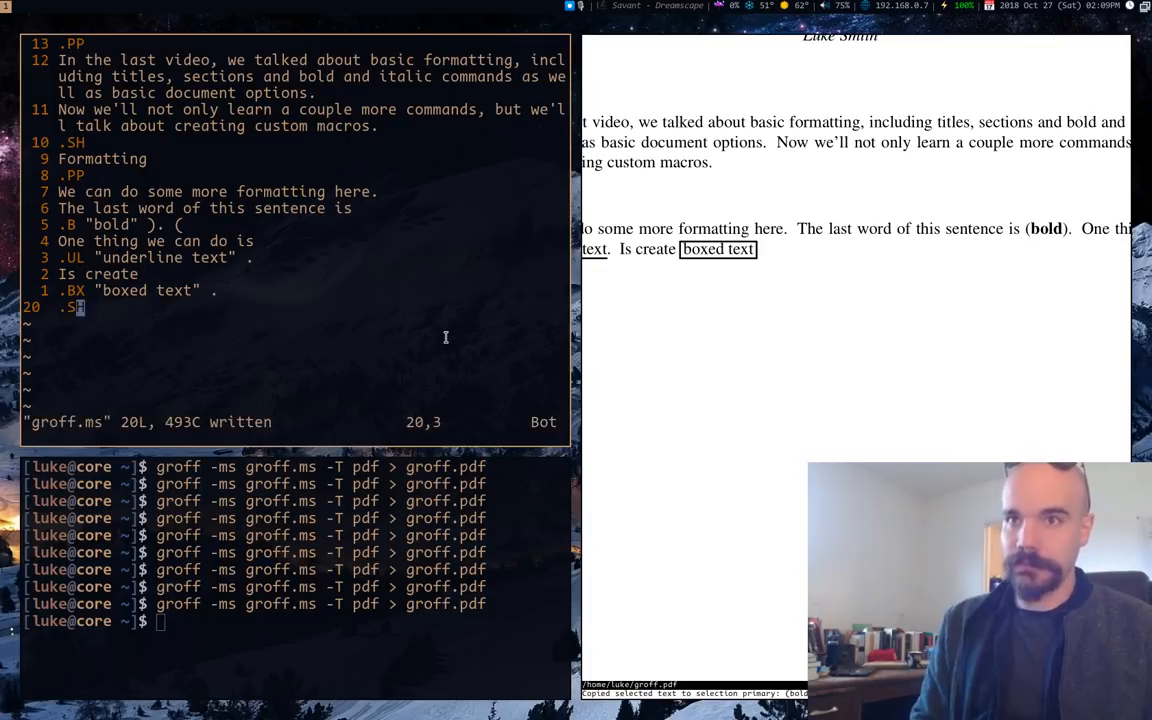
Add .SH Macros with .IP items 'This is a list item', 'Here is another', 'and another'
{"action": "type", "text": "Macros"}
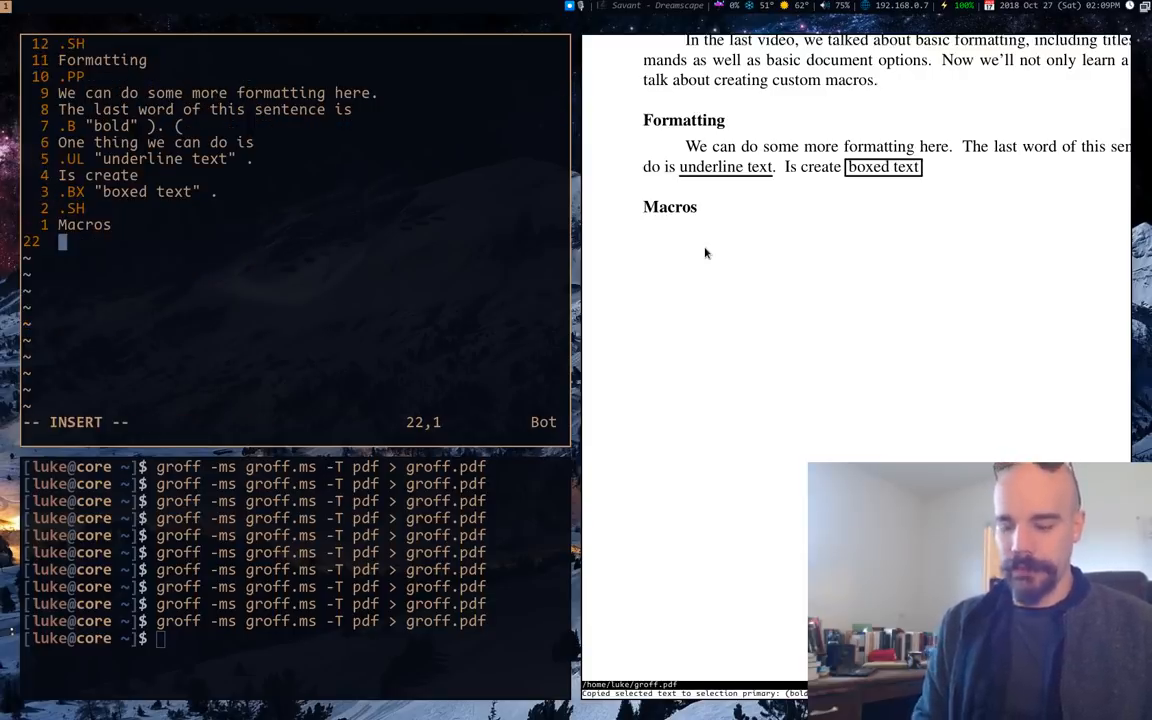
{"action": "type", "text": "."}
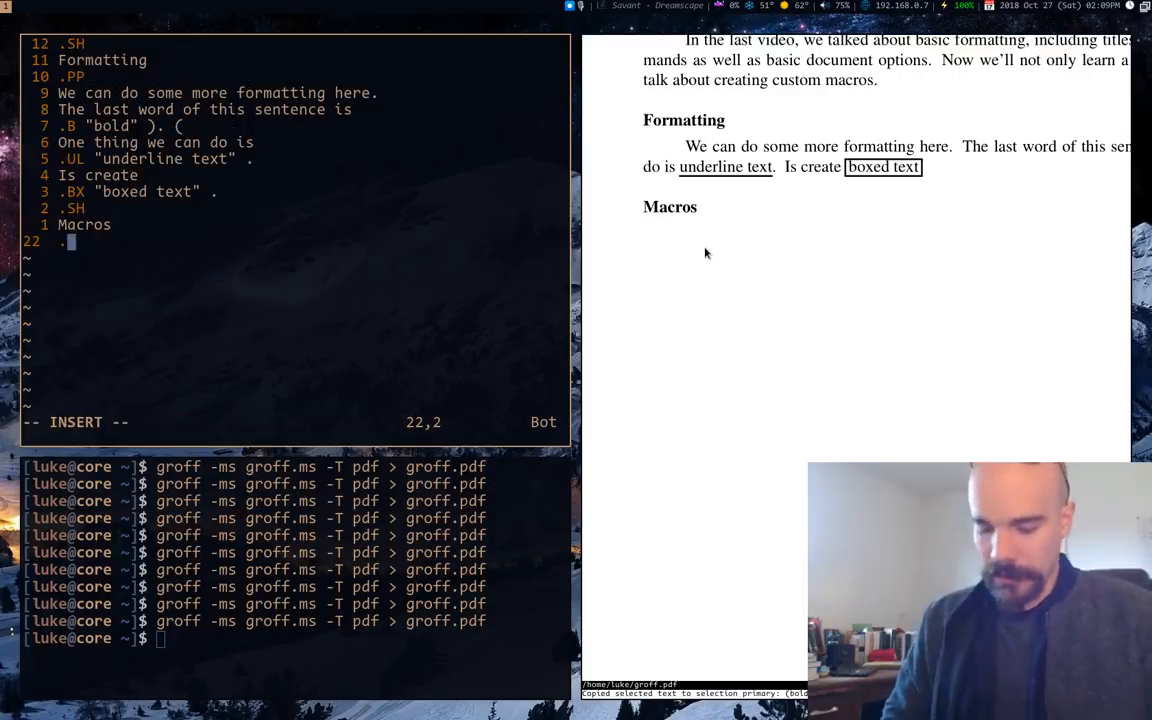
{"action": "type", "text": "IP"}
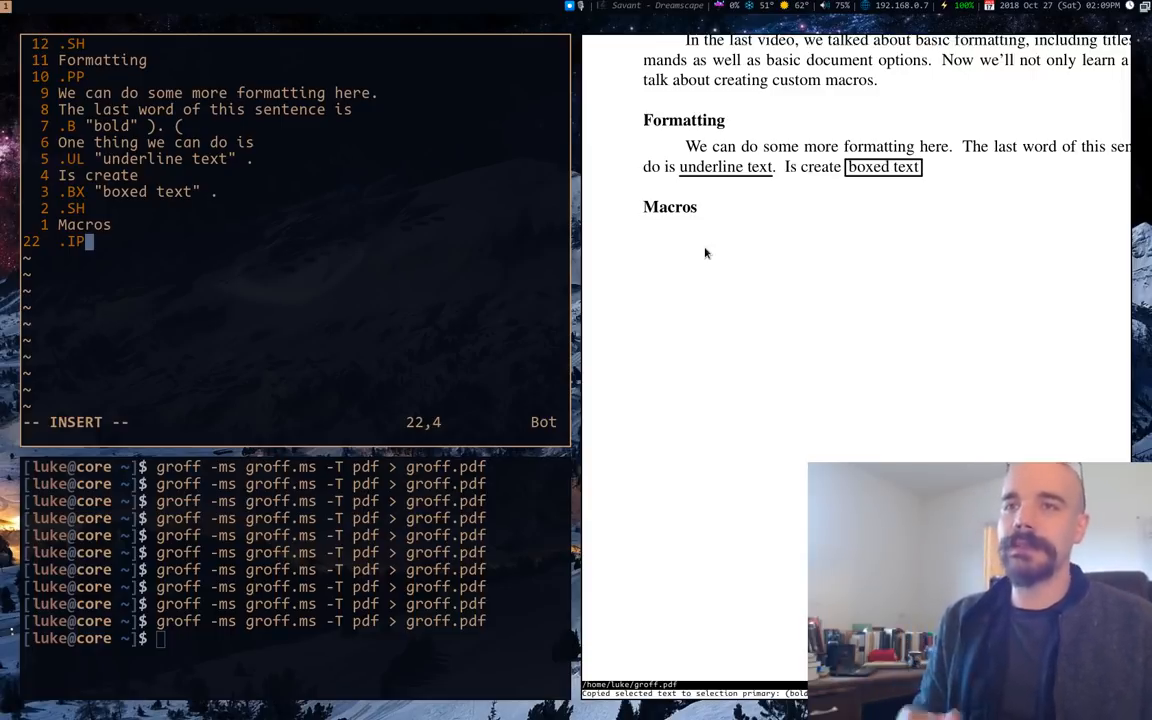
{"action": "key", "text": "Return"}
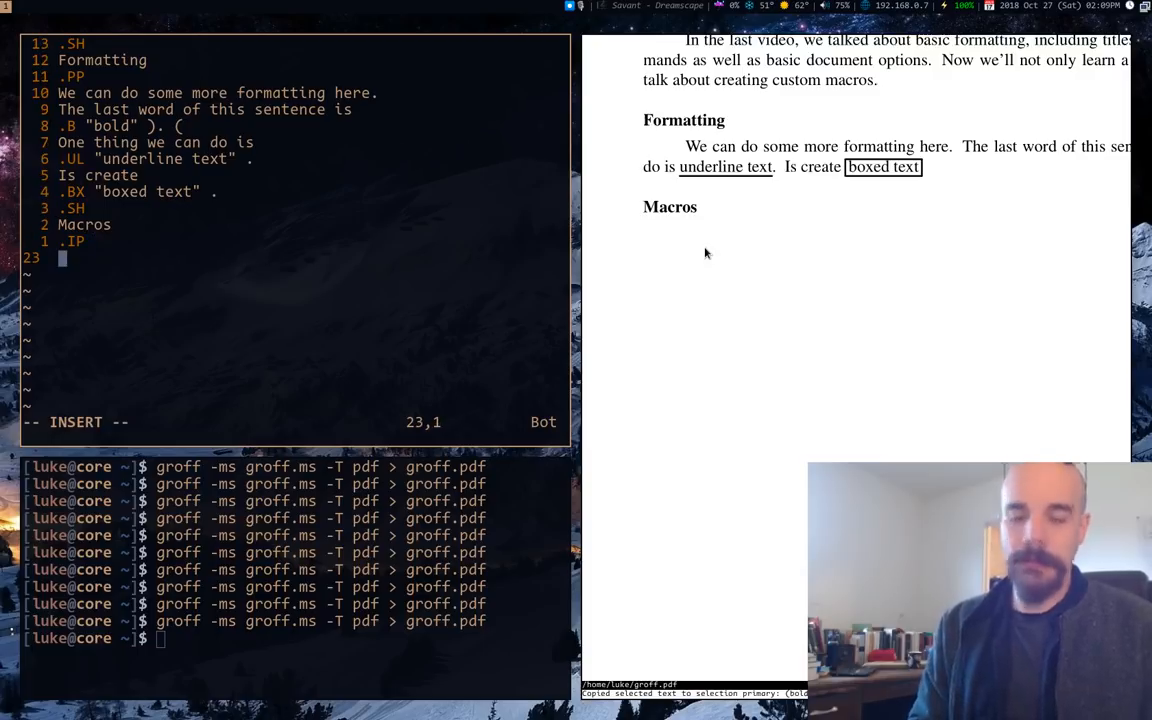
{"action": "type", "text": "This is a list item"}
{"action": "type", "text": "Here is another"}
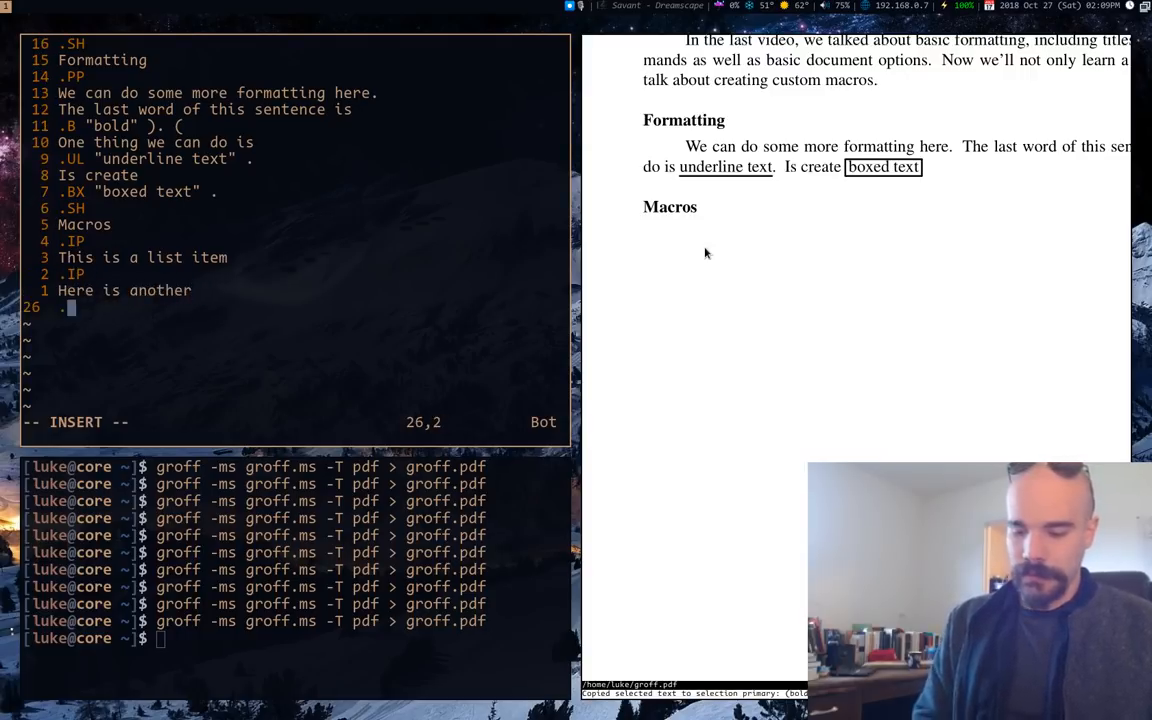
{"action": "type", "text": "Ip"}
{"action": "type", "text": "and"}
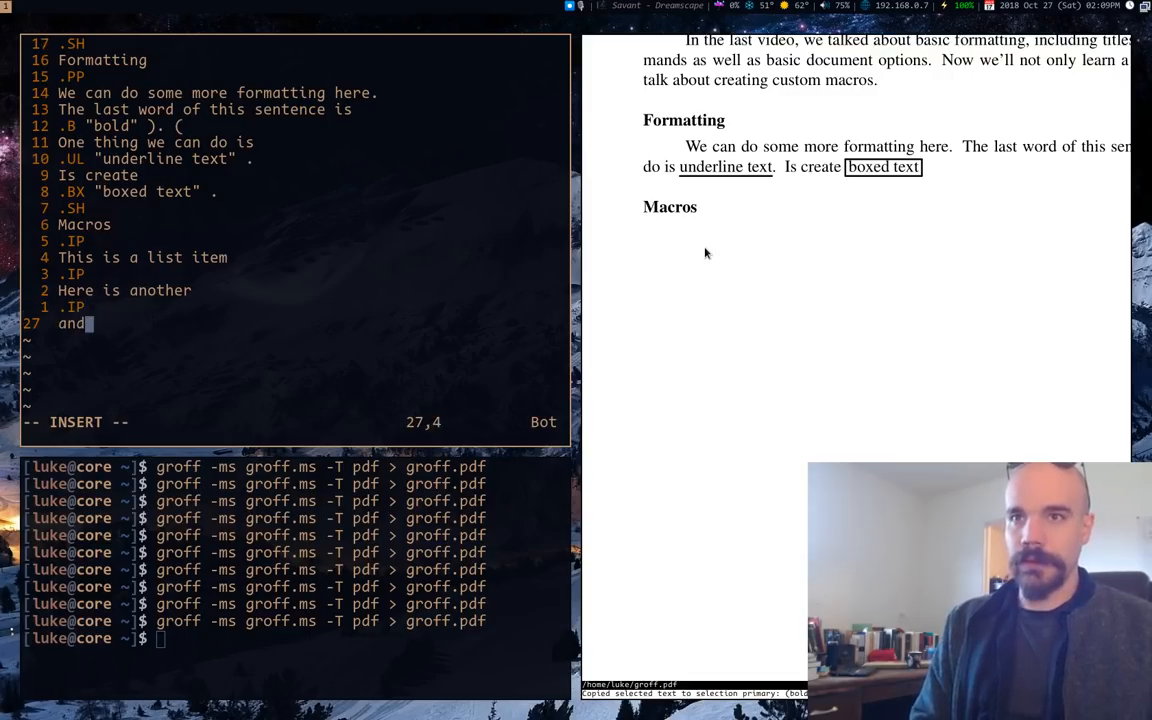
{"action": "type", "text": "another."}
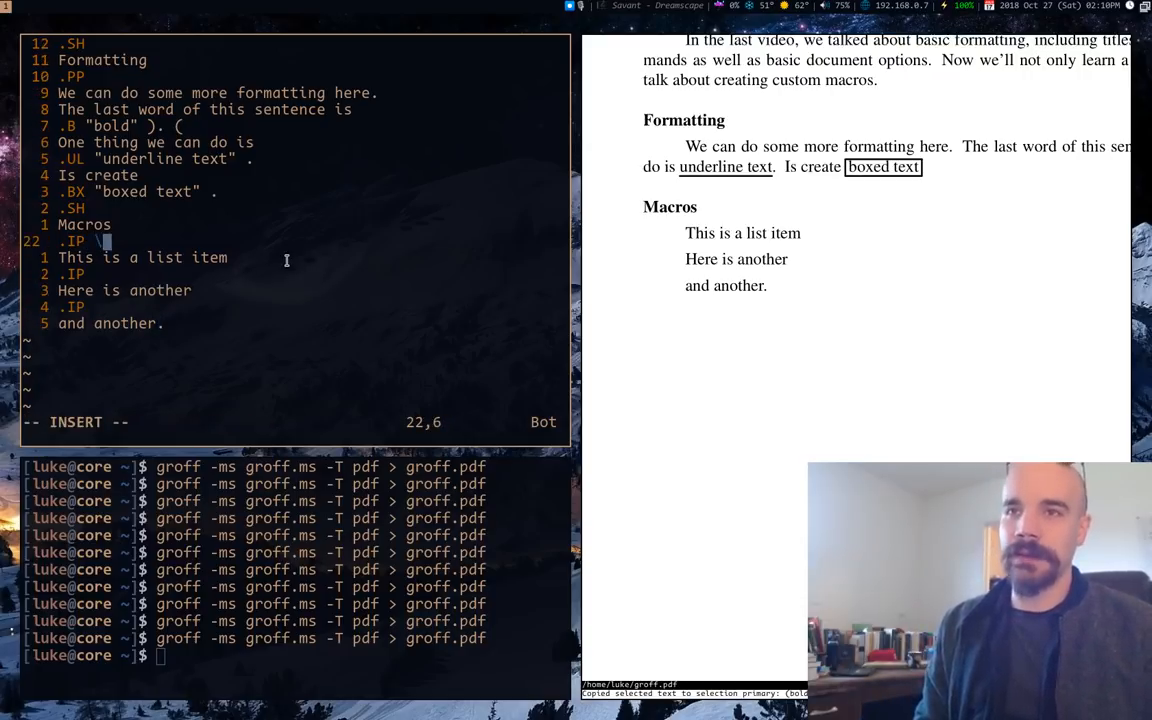
Append \(bu 2 to each .IP line and view the tight bulleted items in the PDF
{"action": "type", "text": "(bu"}
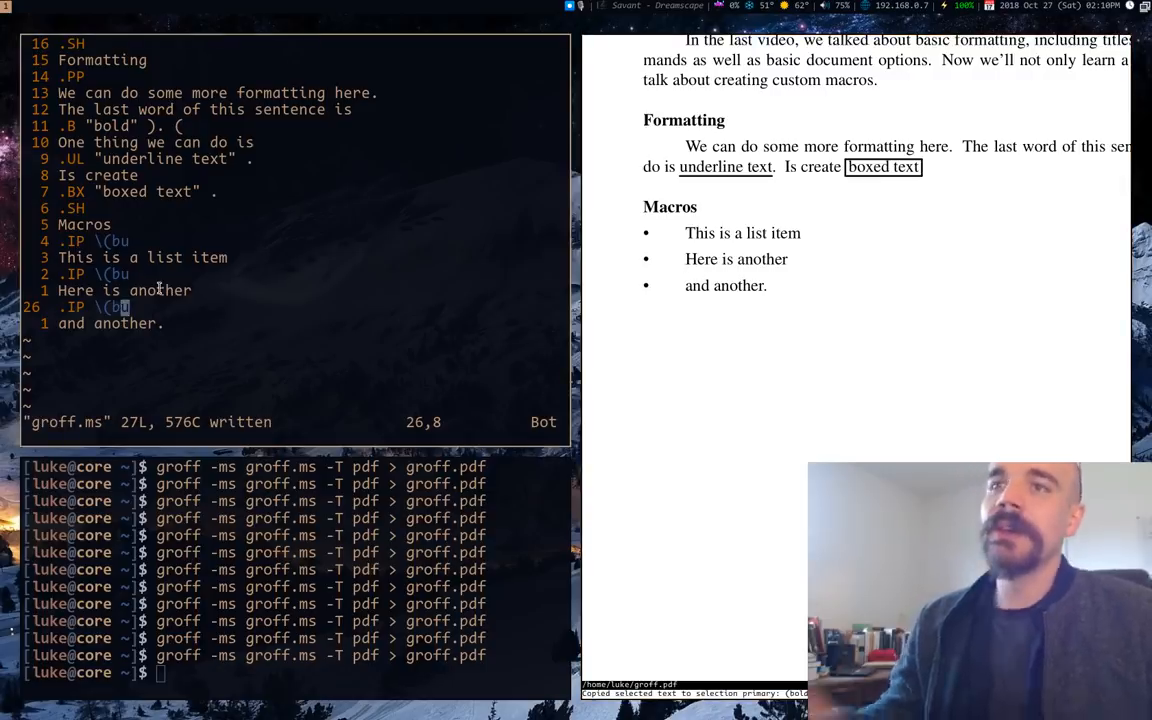
{"action": "mouse_move", "coordinate": [668, 234]}
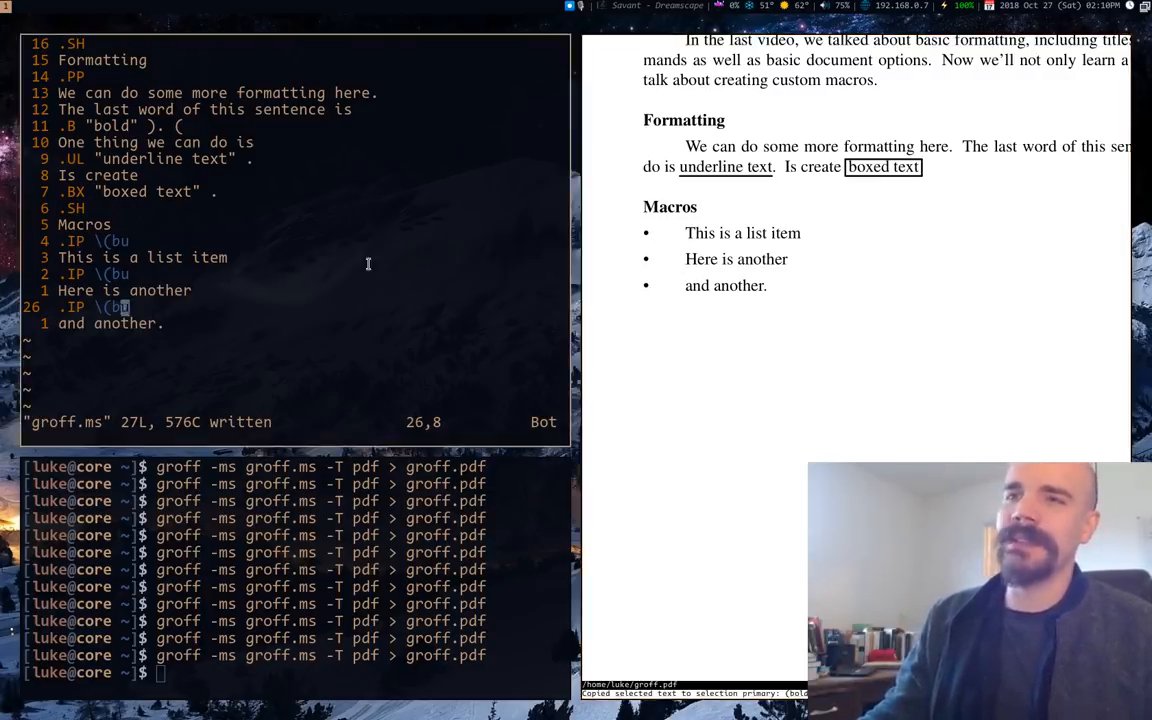
{"action": "key", "text": "i"}
{"action": "type", "text": " 2"}
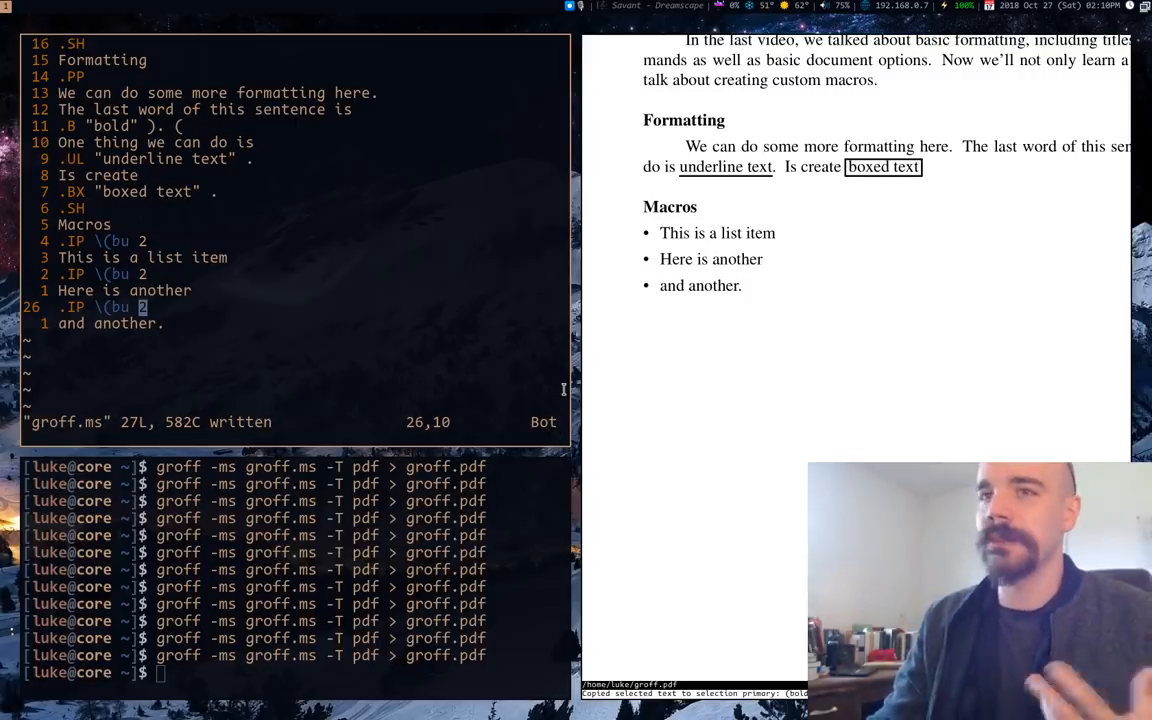
{"action": "left_click_drag", "start_coordinate": [660, 232], "coordinate": [762, 260]}
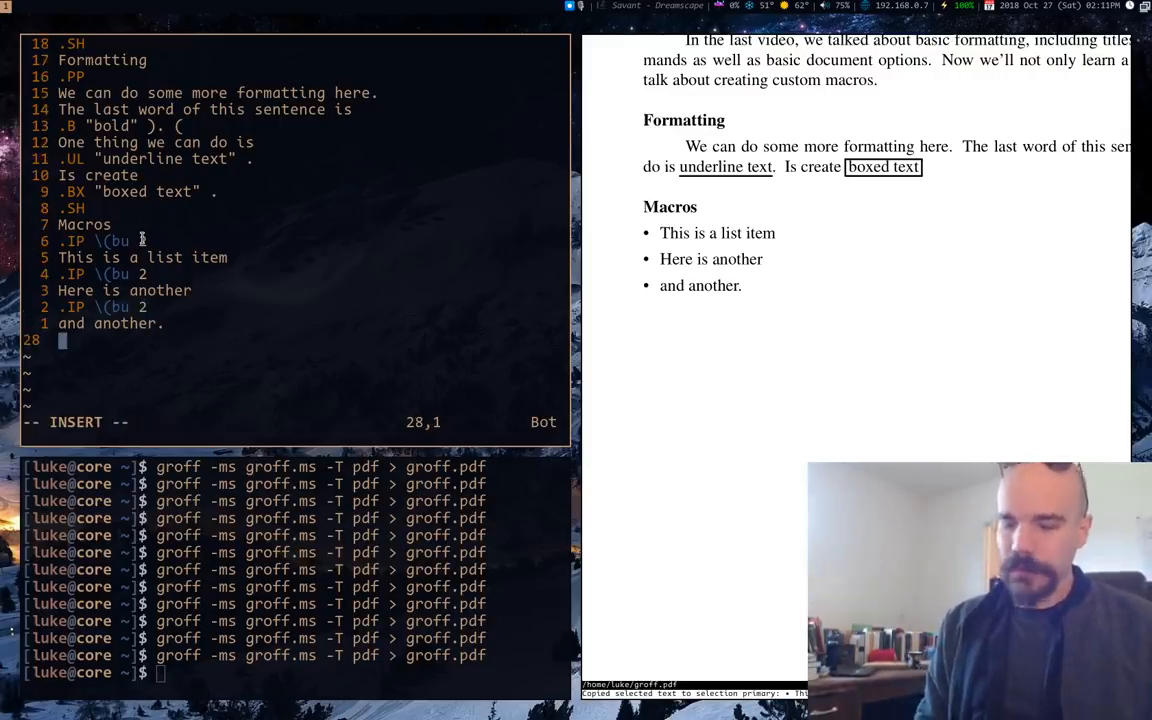
{"action": "scroll", "scroll_direction": "down", "scroll_amount": 3}
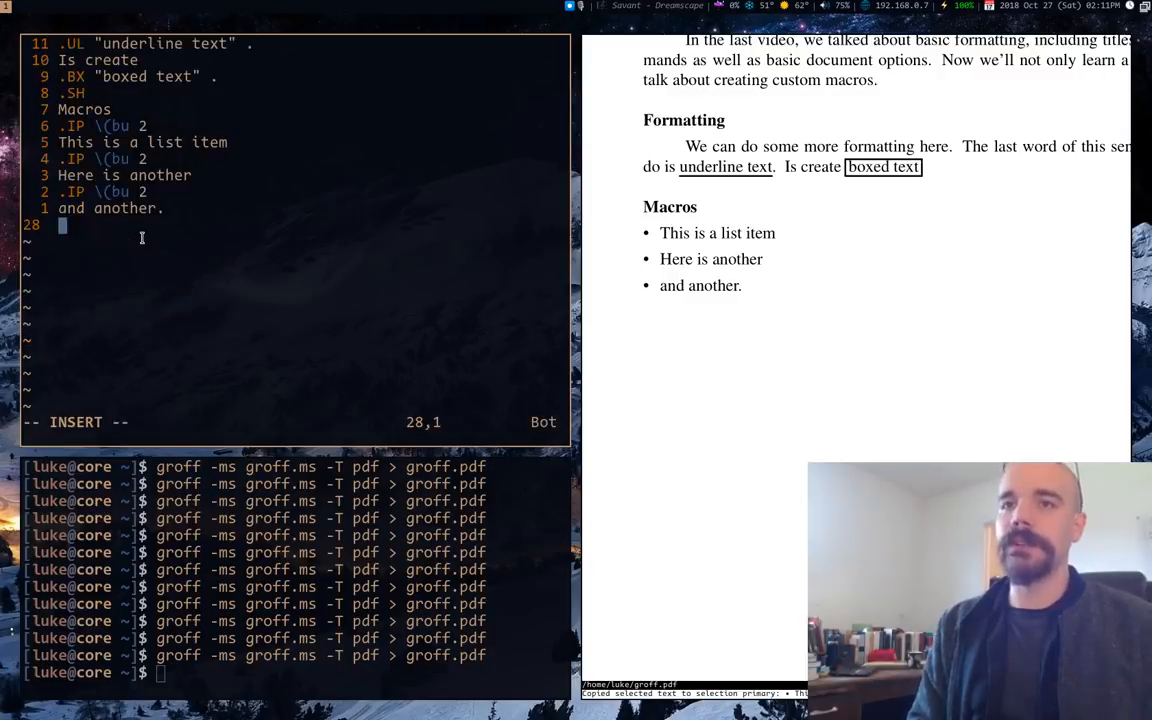
Define .de BL with body .IP \(bu 2, closed by two dots
{"action": "type", "text": "."}
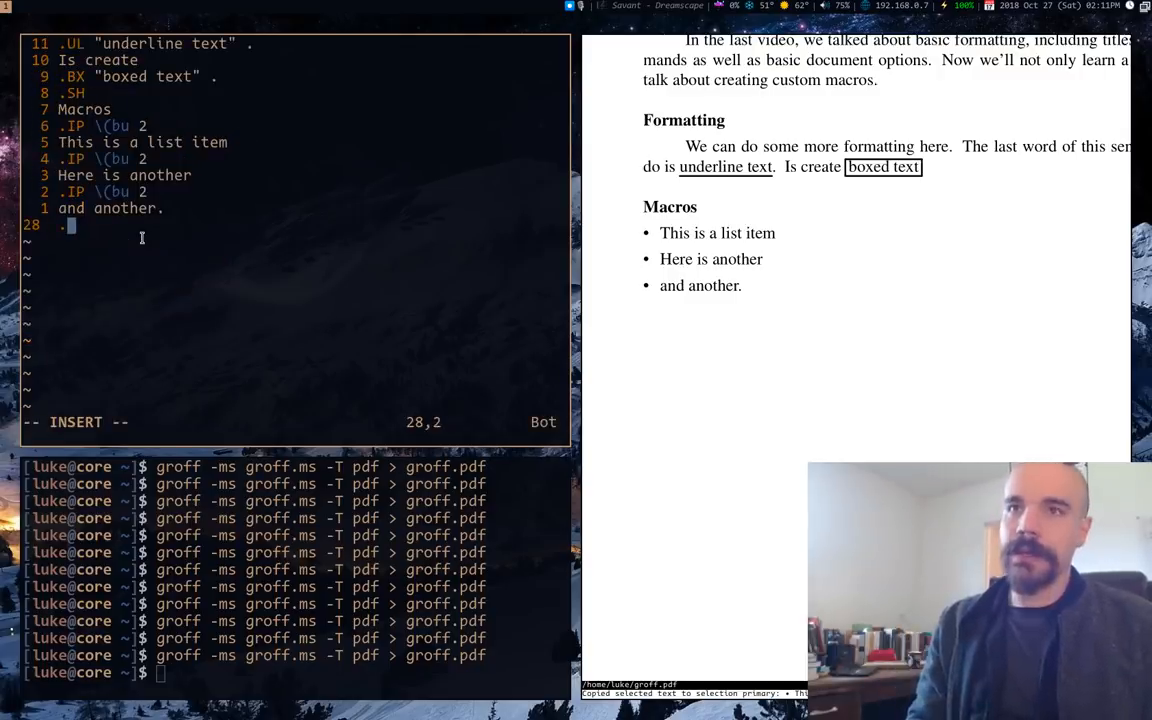
{"action": "type", "text": "de"}
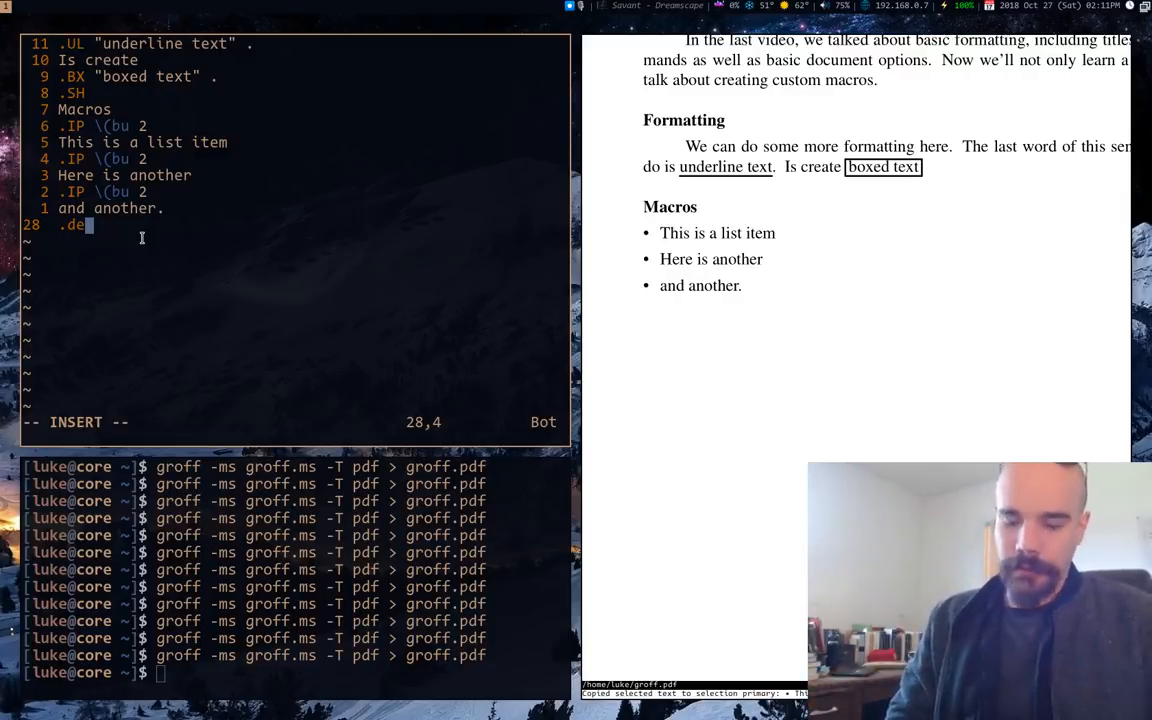
{"action": "type", "text": "BL"}
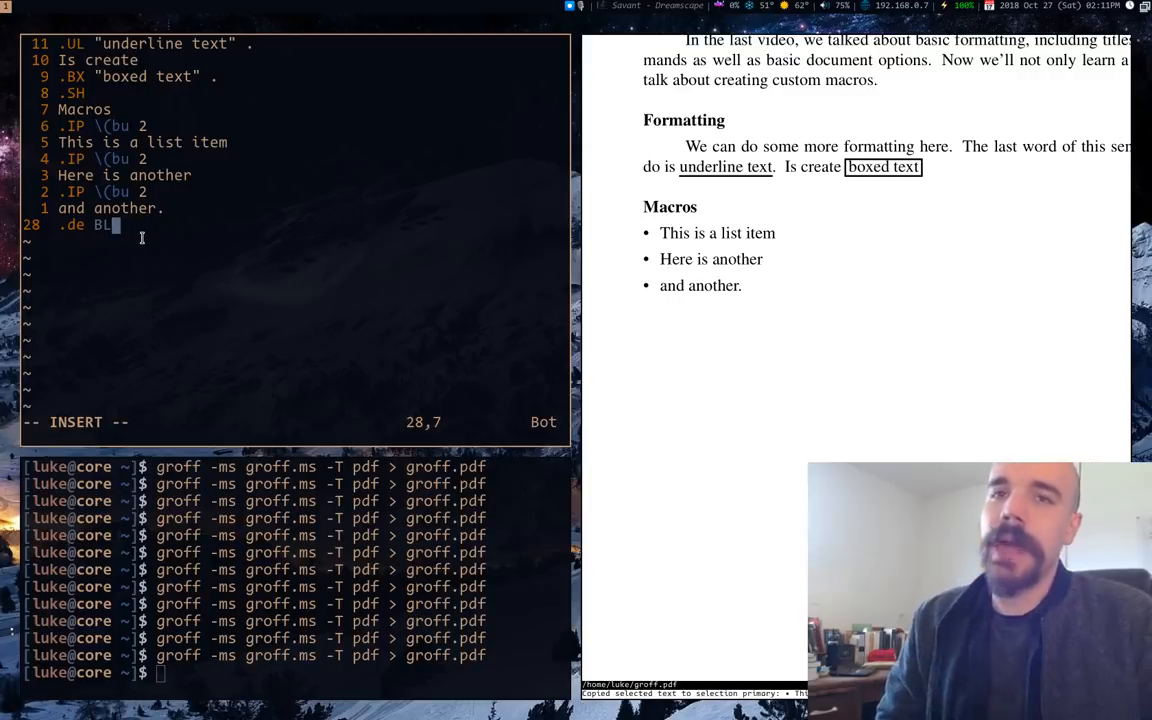
{"action": "key", "text": "Return"}
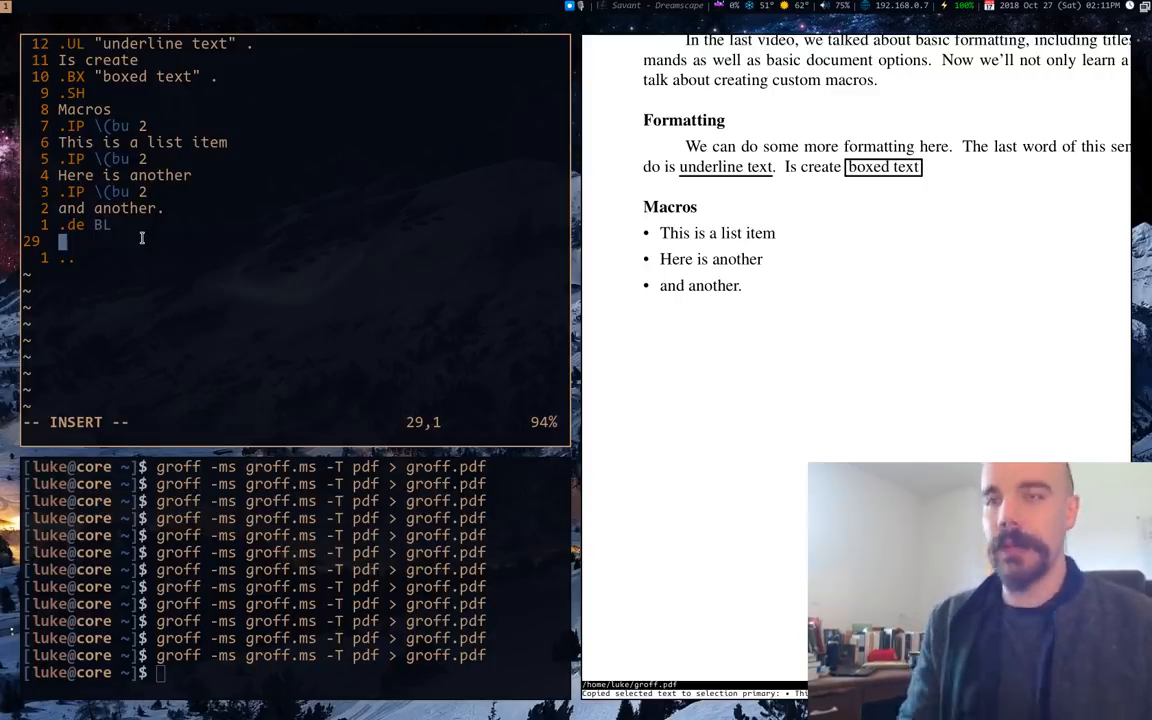
{"action": "type", "text": ".IP"}
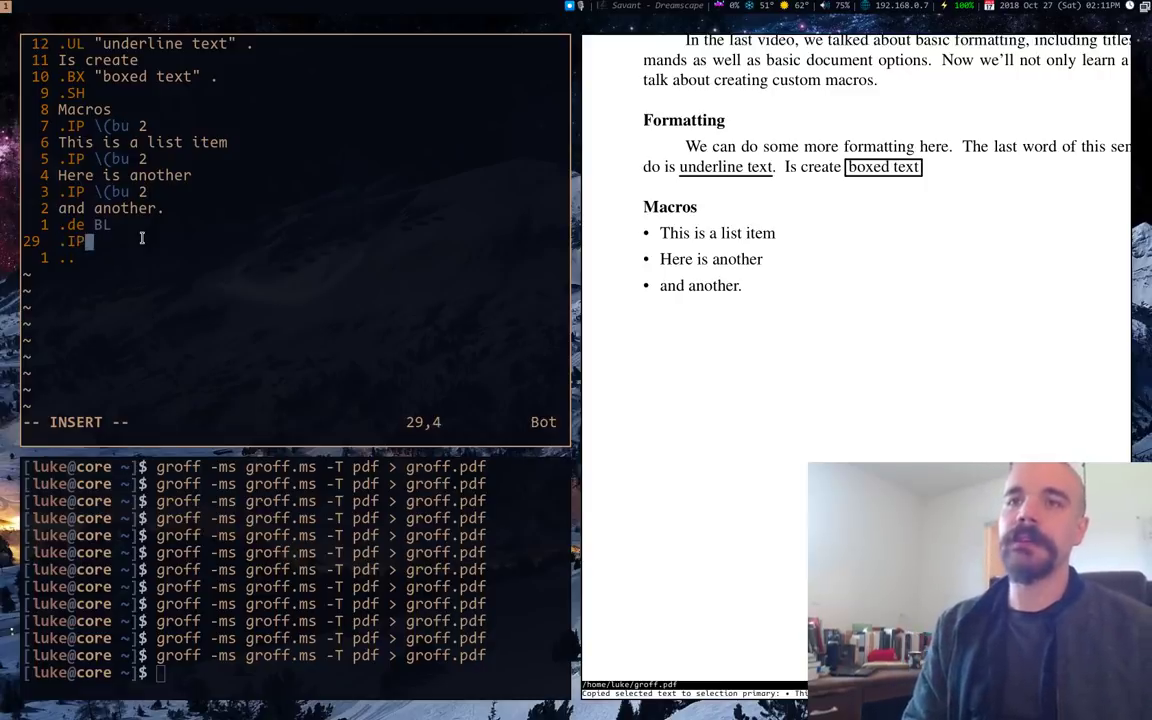
{"action": "type", "text": "\\(bu 2"}
{"action": "left_click", "coordinate": [294, 422]}
{"action": "type", "text": ":w"}
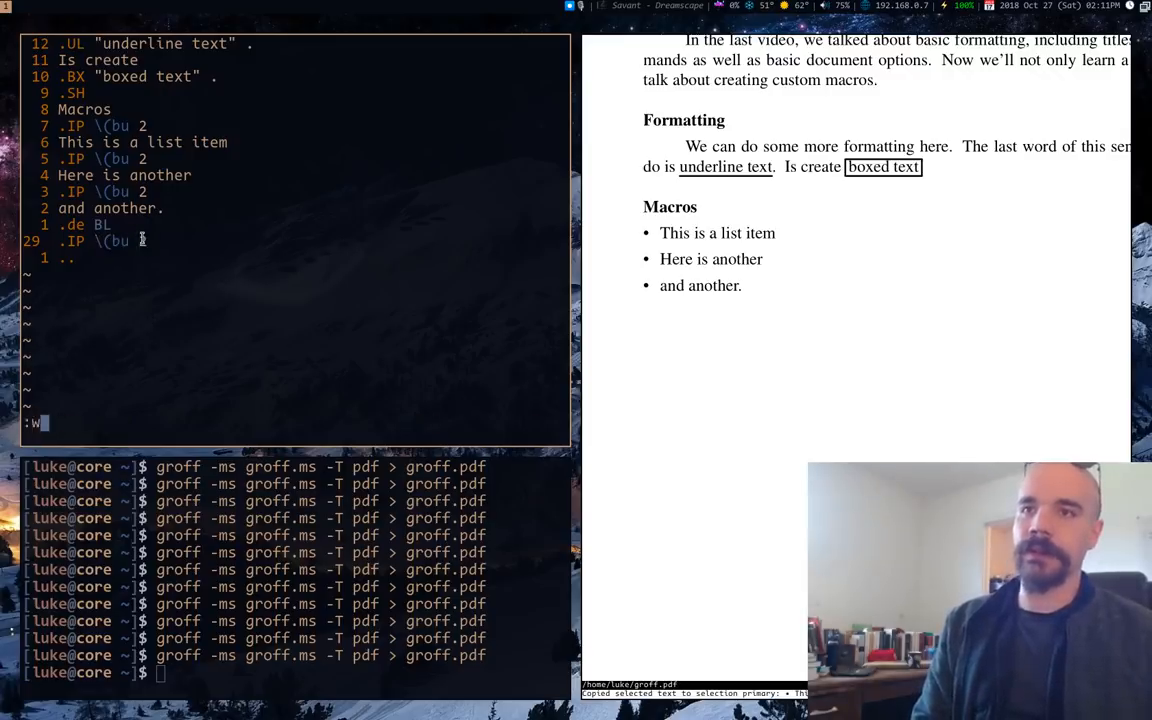
{"action": "key", "text": "Return"}
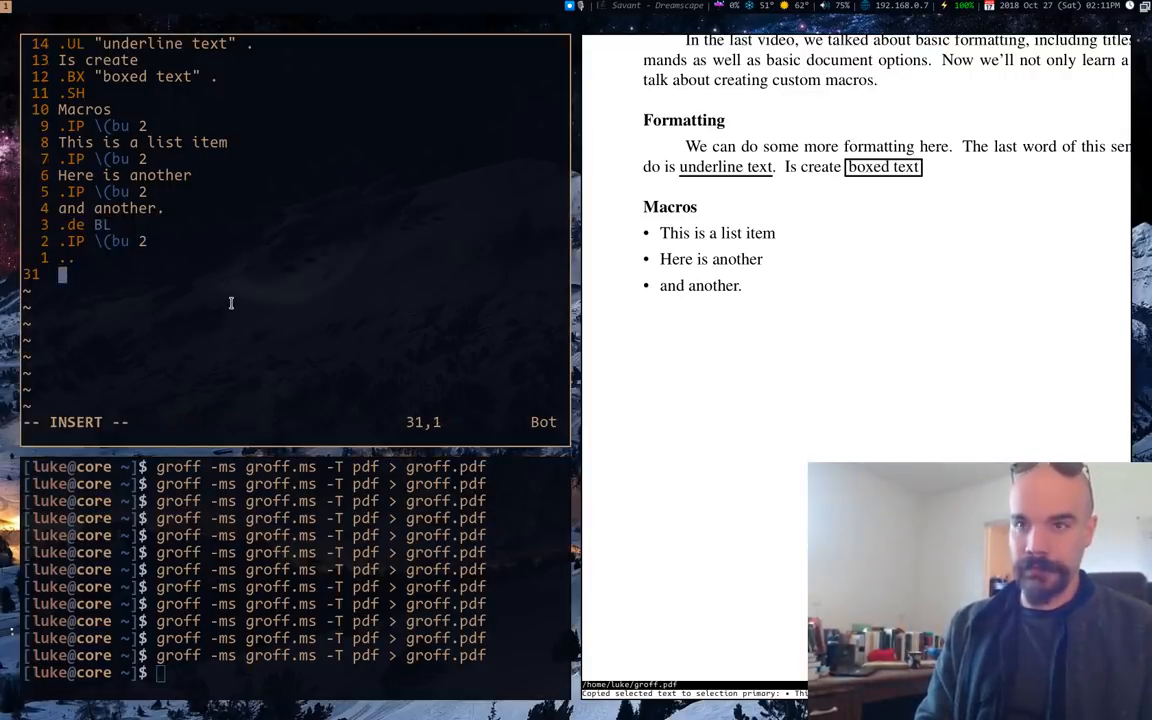
Add .SH Here's a break with a .BL item 'This is a bulleted item'
{"action": "type", "text": ".SH"}
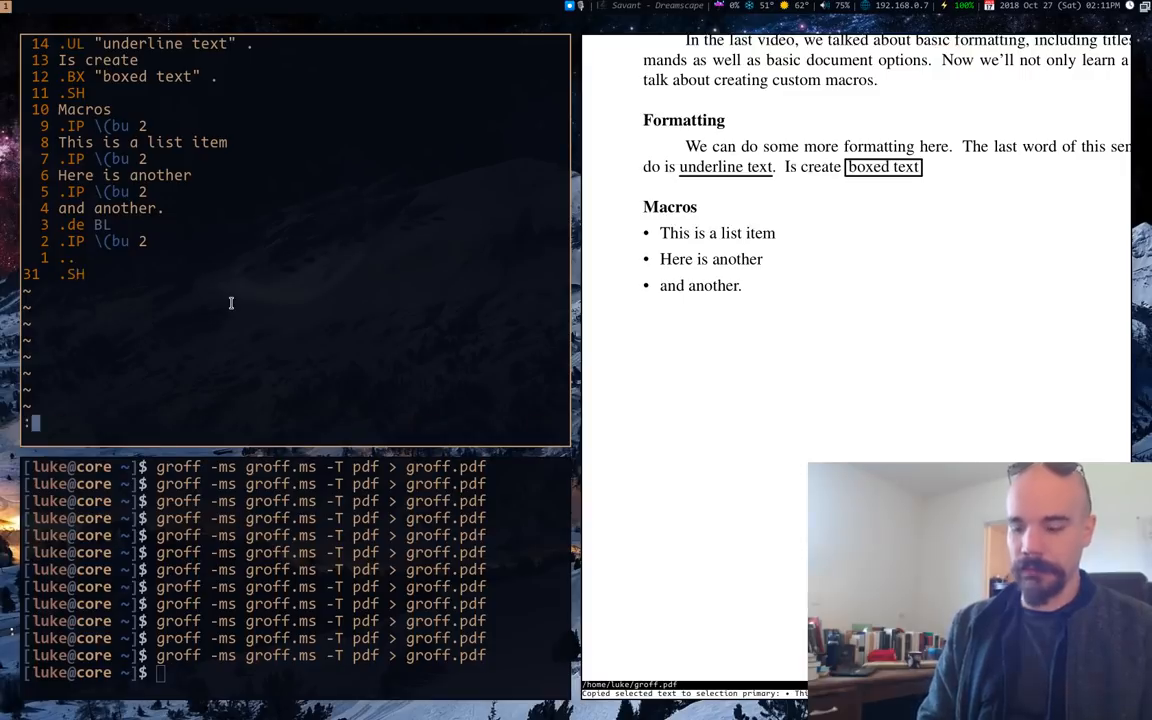
{"action": "type", "text": "Here's a break"}
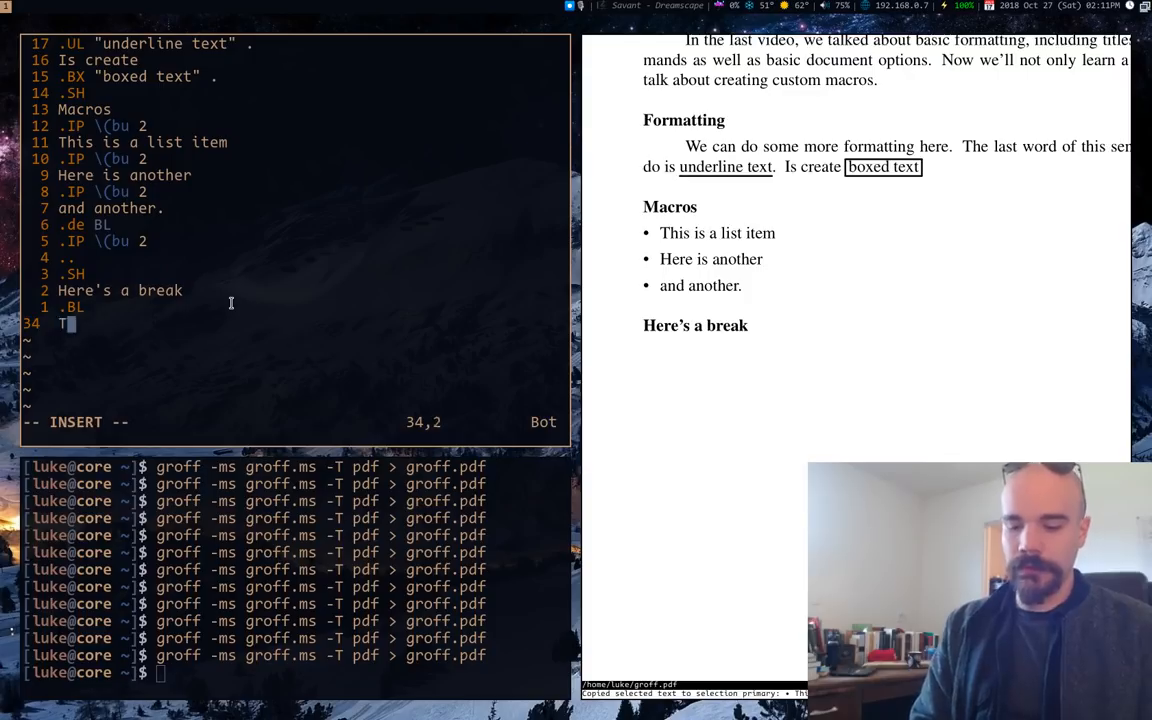
{"action": "type", "text": "This is a"}
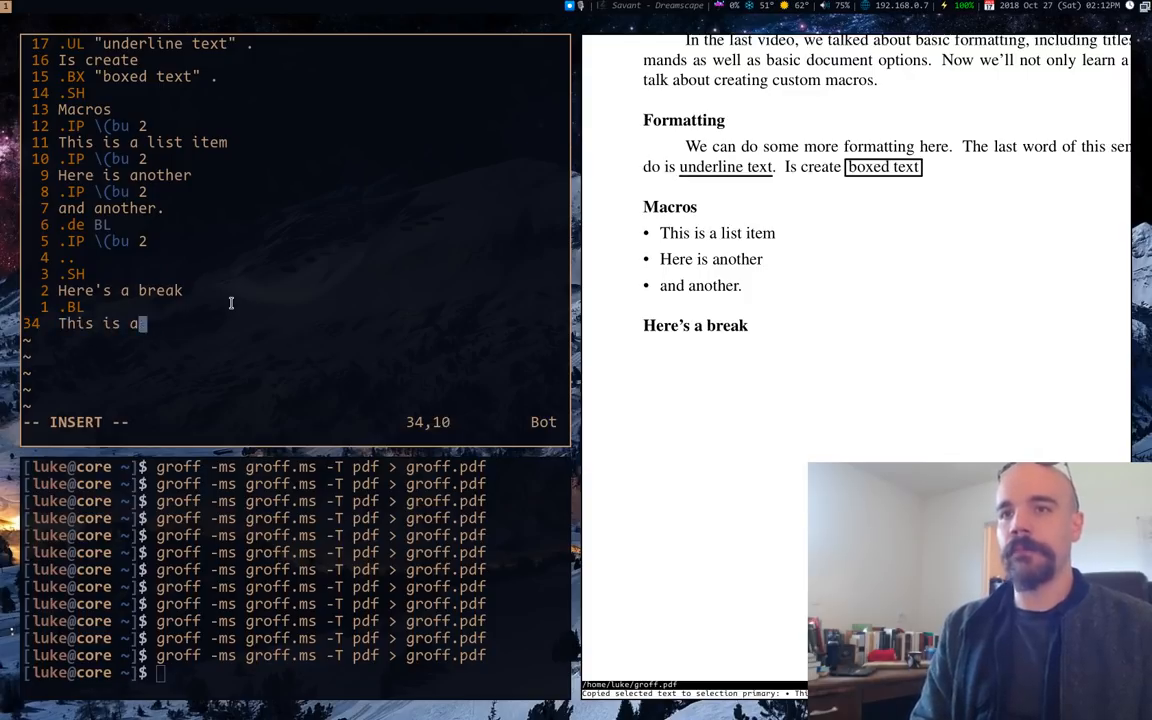
{"action": "type", "text": "bulleted item"}
{"action": "type", "text": "/"}
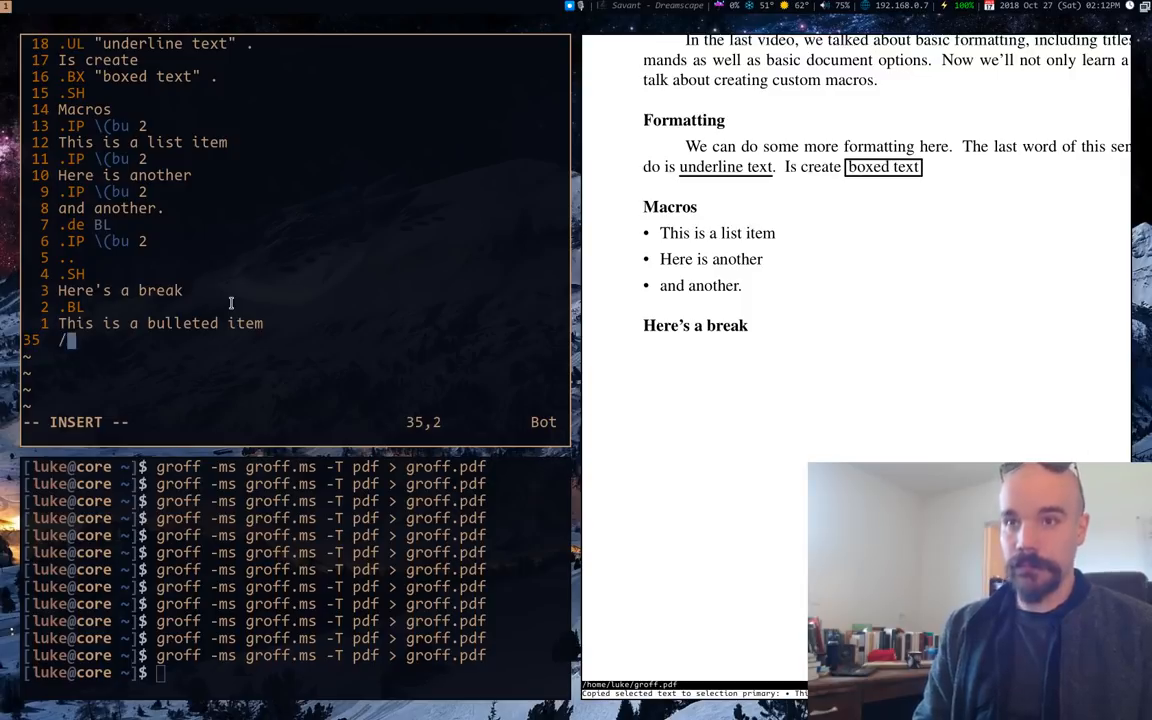
Add a second .BL item 'here is another', save, and select the BL macro lines
{"action": "key", "text": "BackSpace"}
{"action": "type", "text": ".BL"}
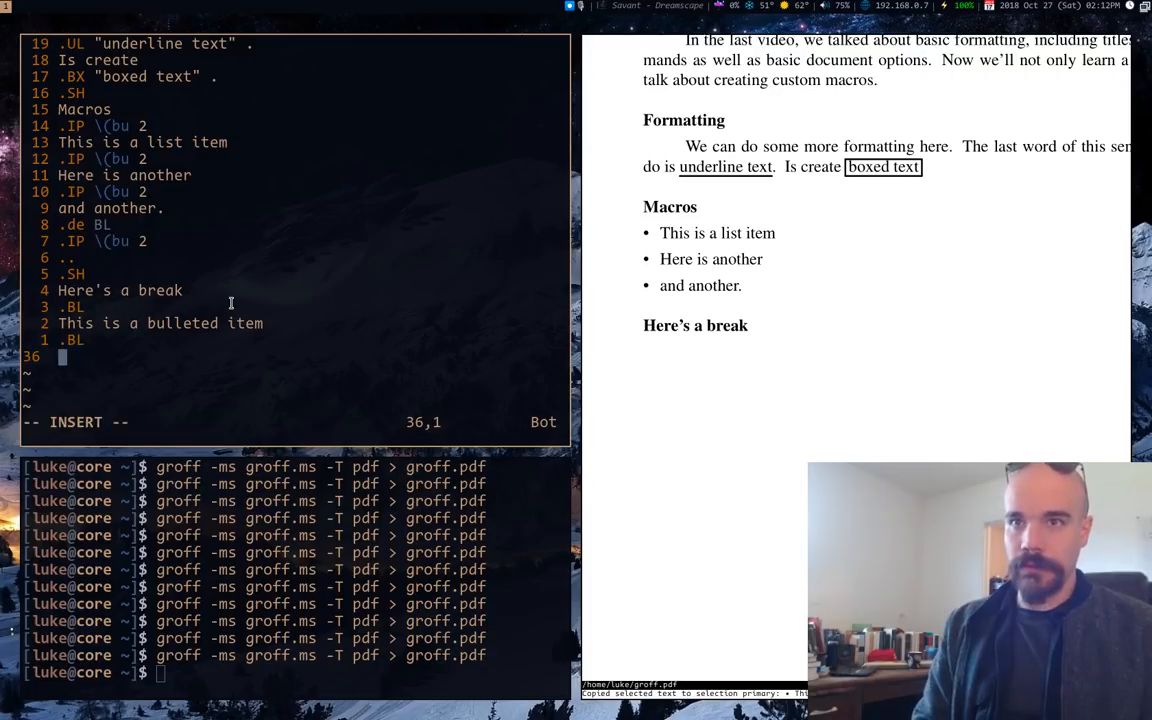
{"action": "type", "text": "here is"}
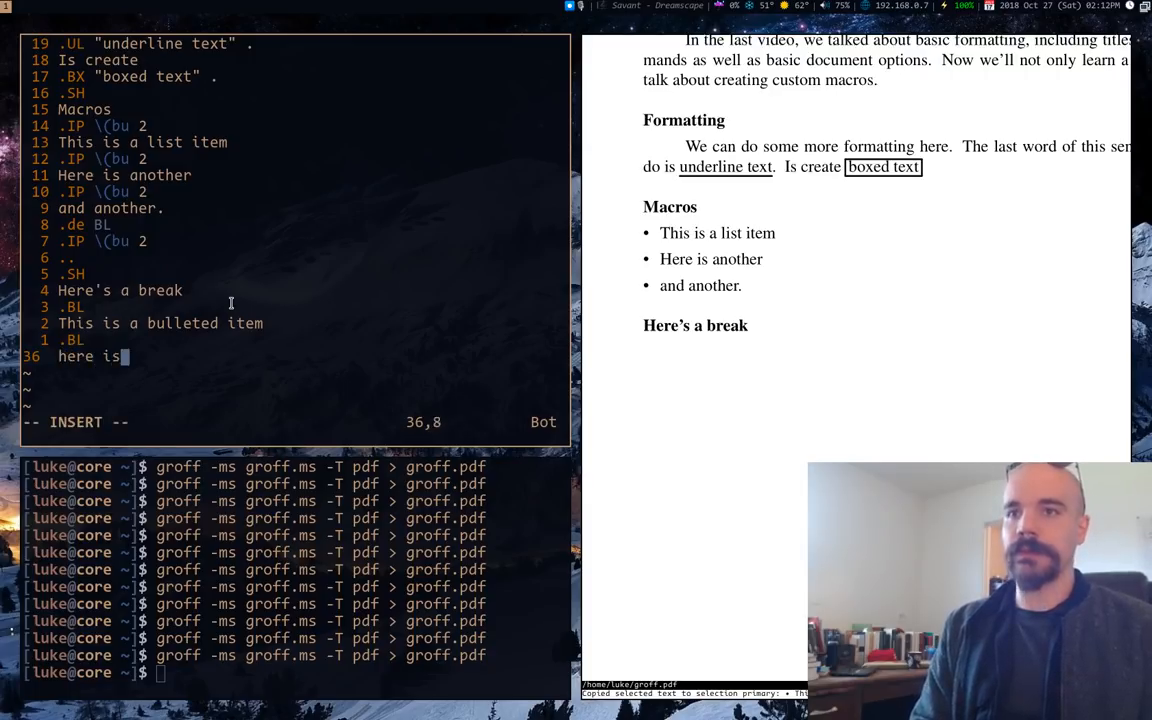
{"action": "type", "text": "another"}
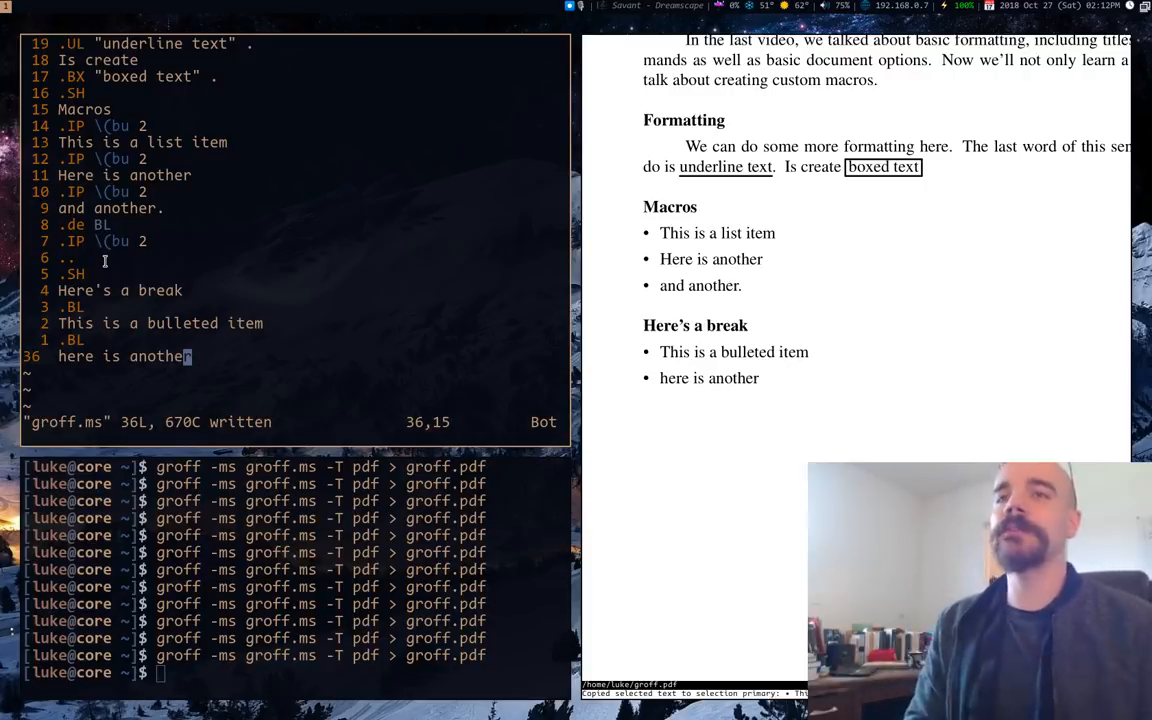
{"action": "key", "text": "V"}
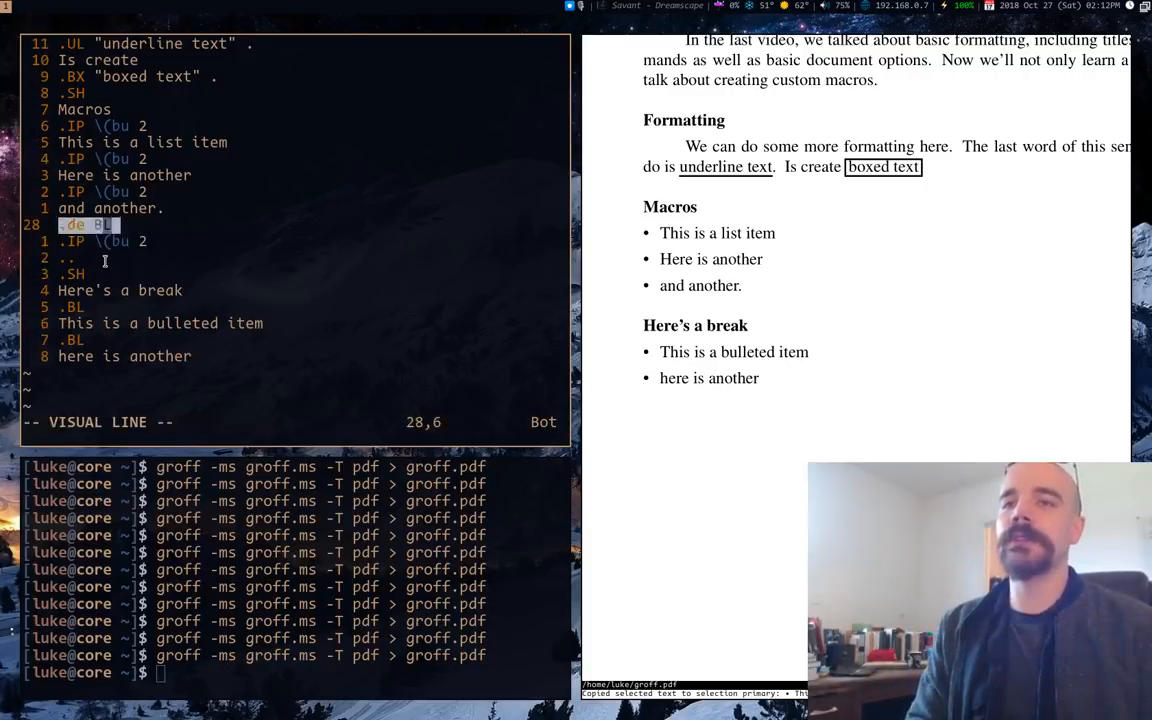
Cut the BL definition and open a new file 'macros' in a vertical split for it
{"action": "key", "text": "gg"}
{"action": "type", "text": "vsp"}
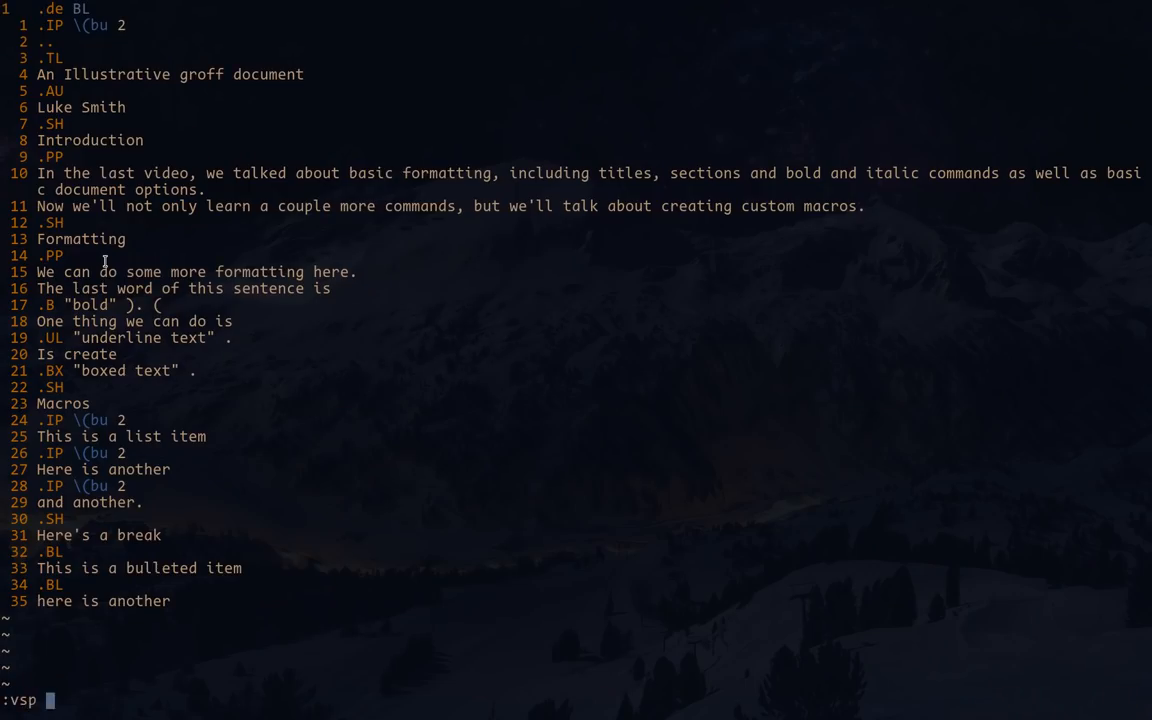
{"action": "type", "text": "macros"}
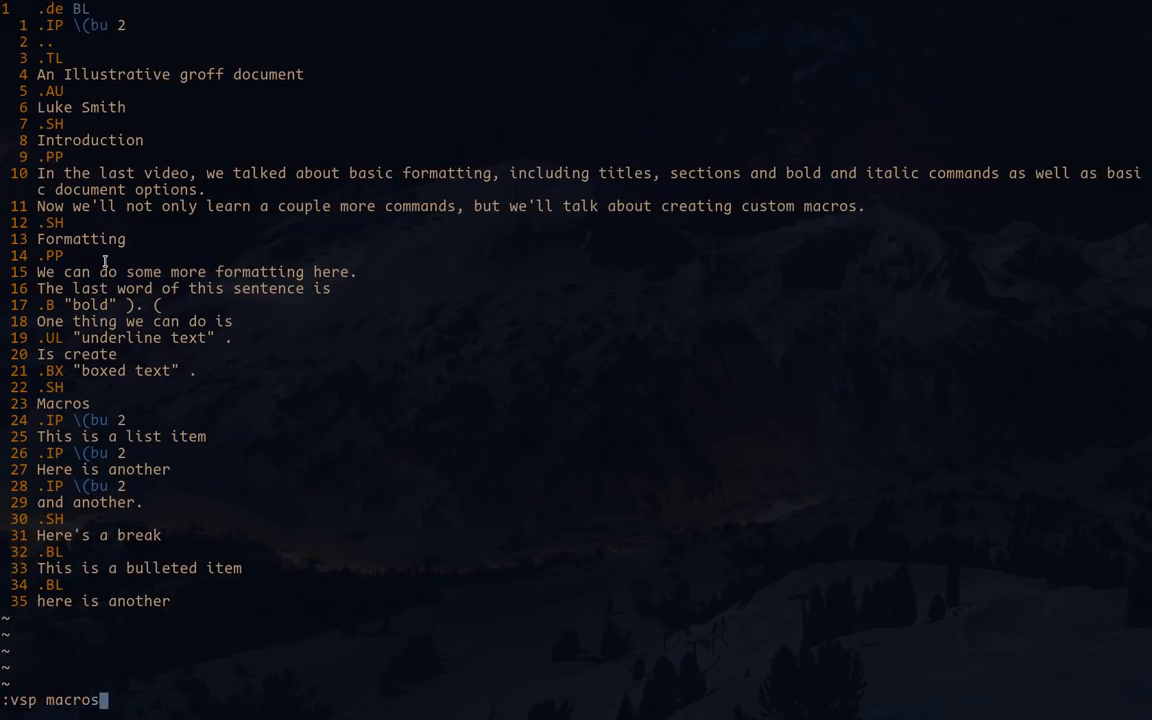
{"action": "key", "text": "Return"}
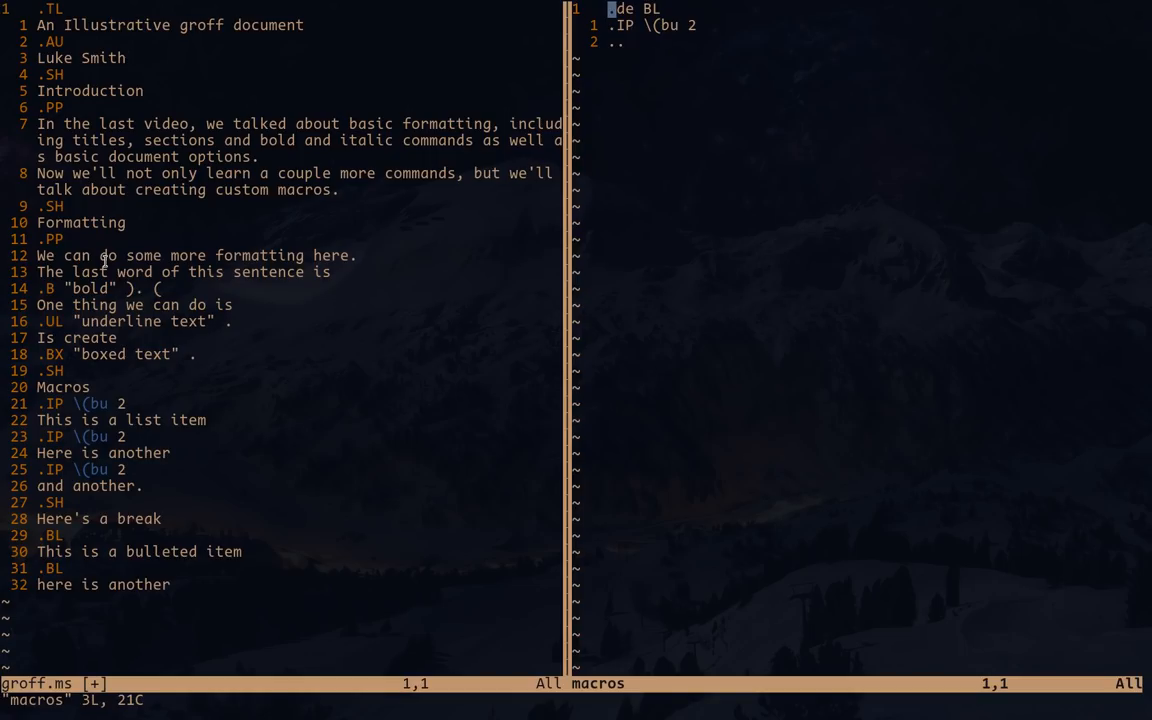
{"action": "mouse_move", "coordinate": [308, 576]}
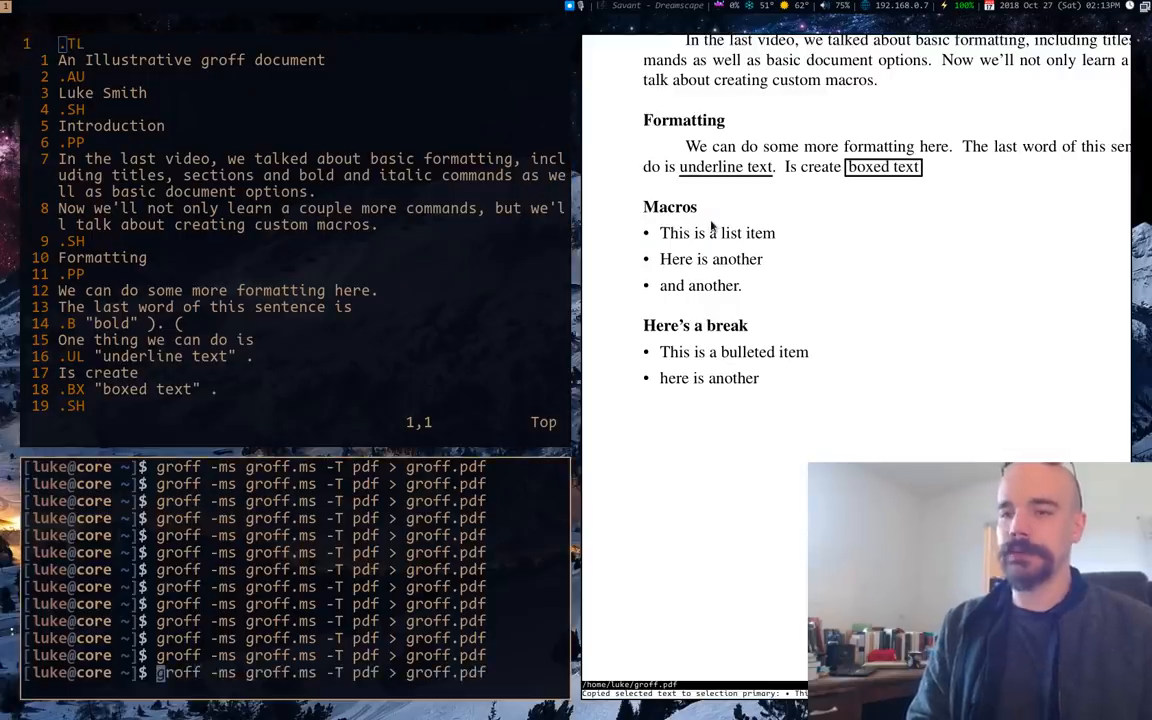
Rebuild the PDF without BL, try a -m macros flag, then clear the terminal
{"action": "key", "text": "Return"}
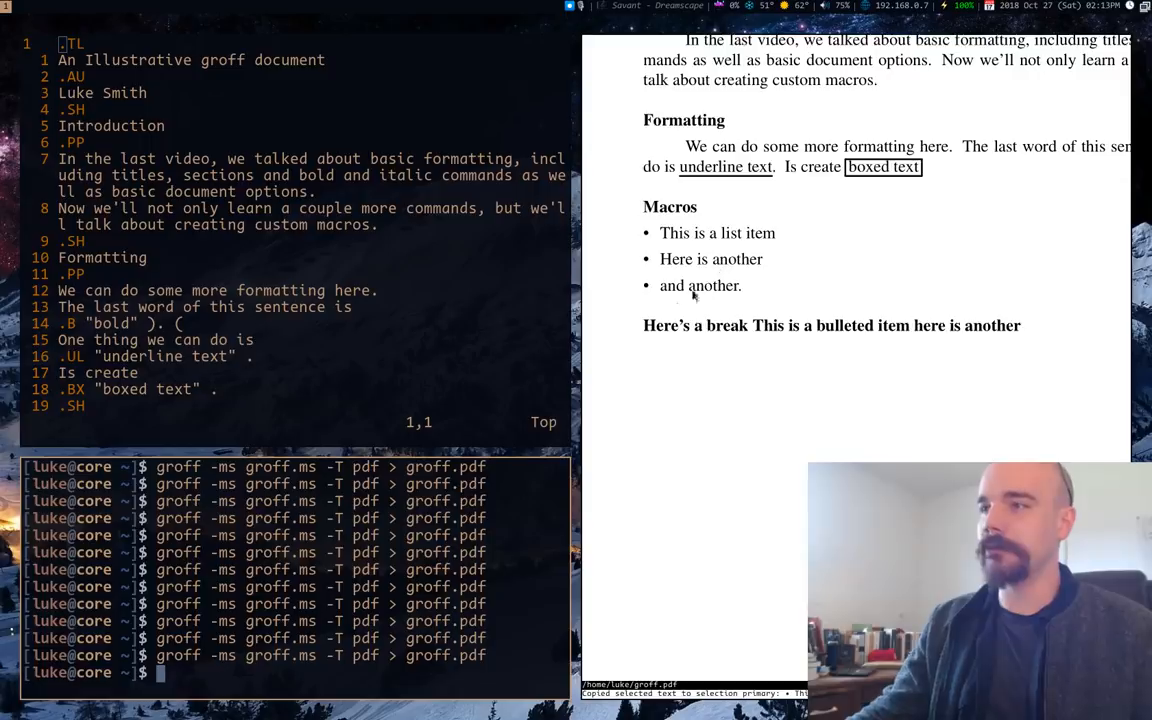
{"action": "mouse_move", "coordinate": [660, 340]}
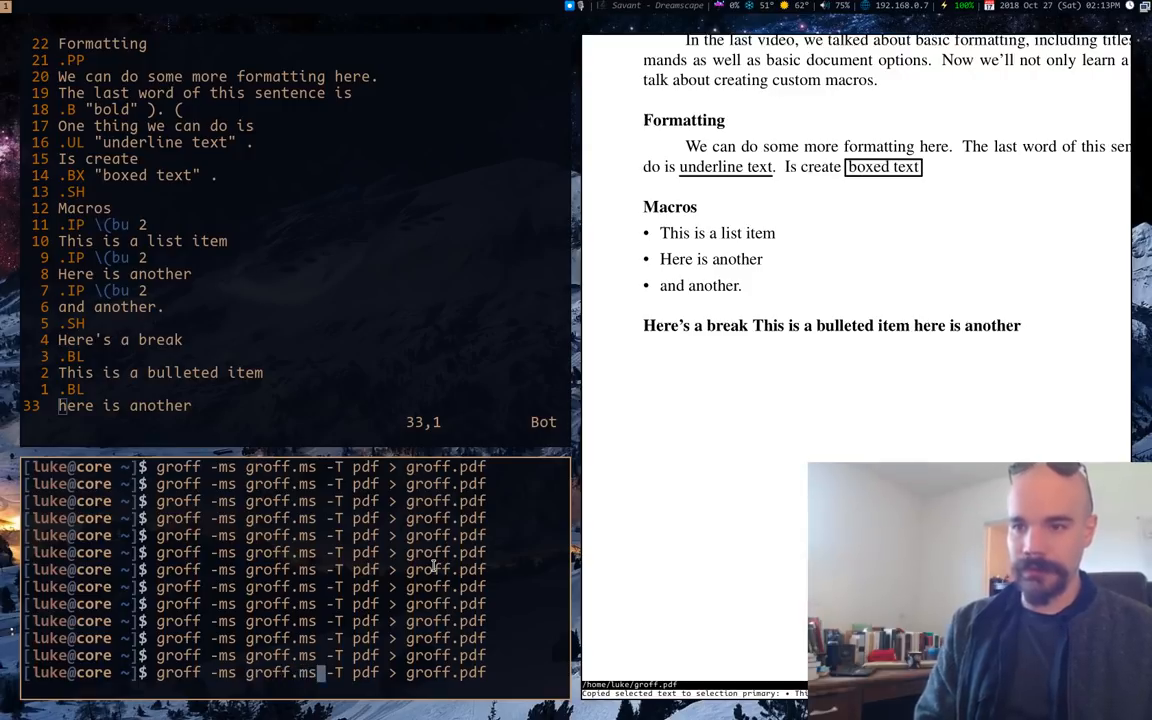
{"action": "type", "text": "-m mac"}
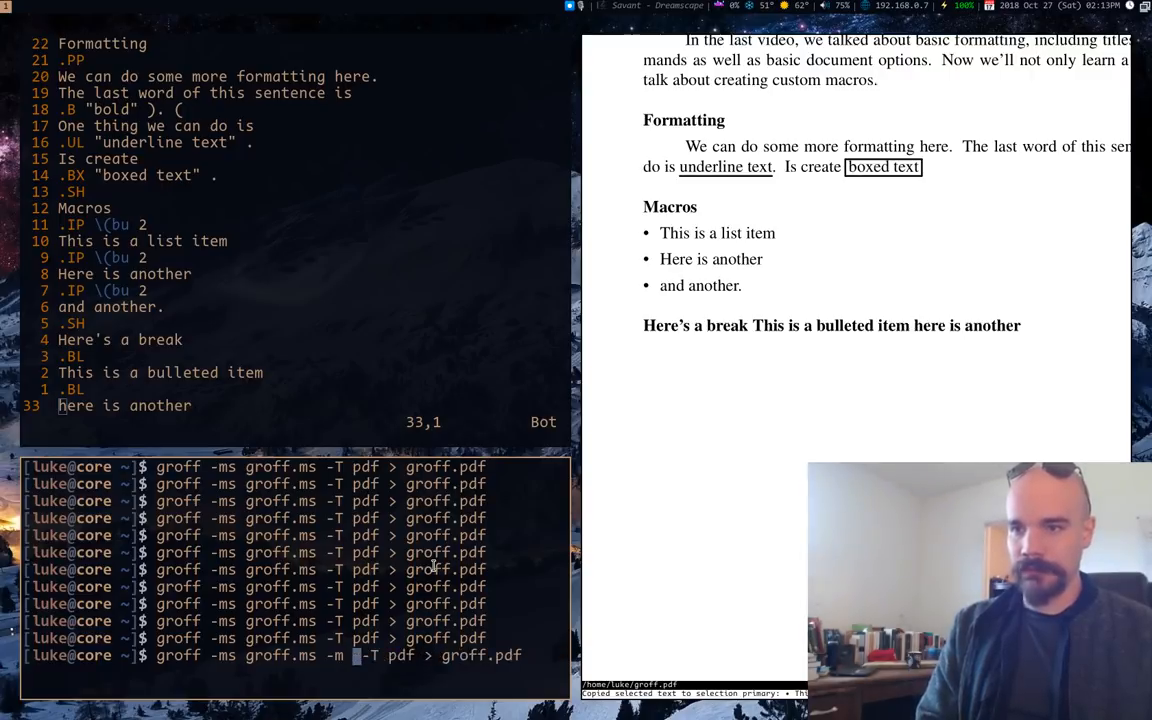
{"action": "key", "text": "Return"}
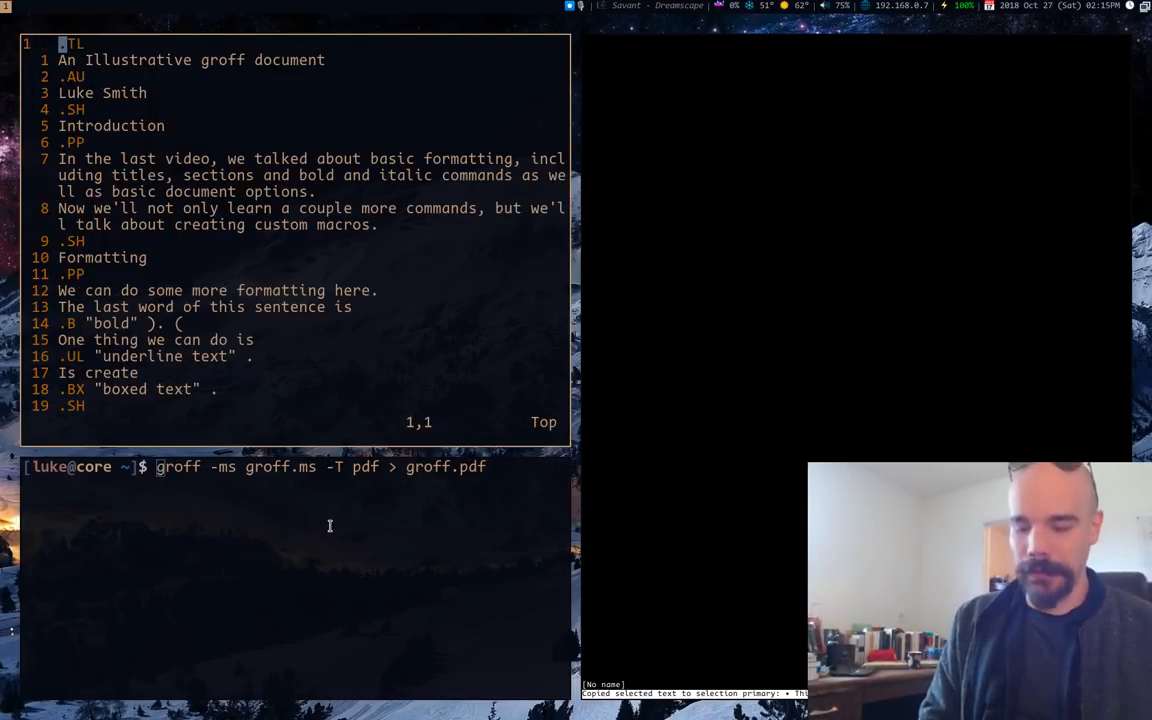
Insert '.so macros' as line 1 of groff.ms, save, and rebuild the PDF
{"action": "type", "text": ".so"}
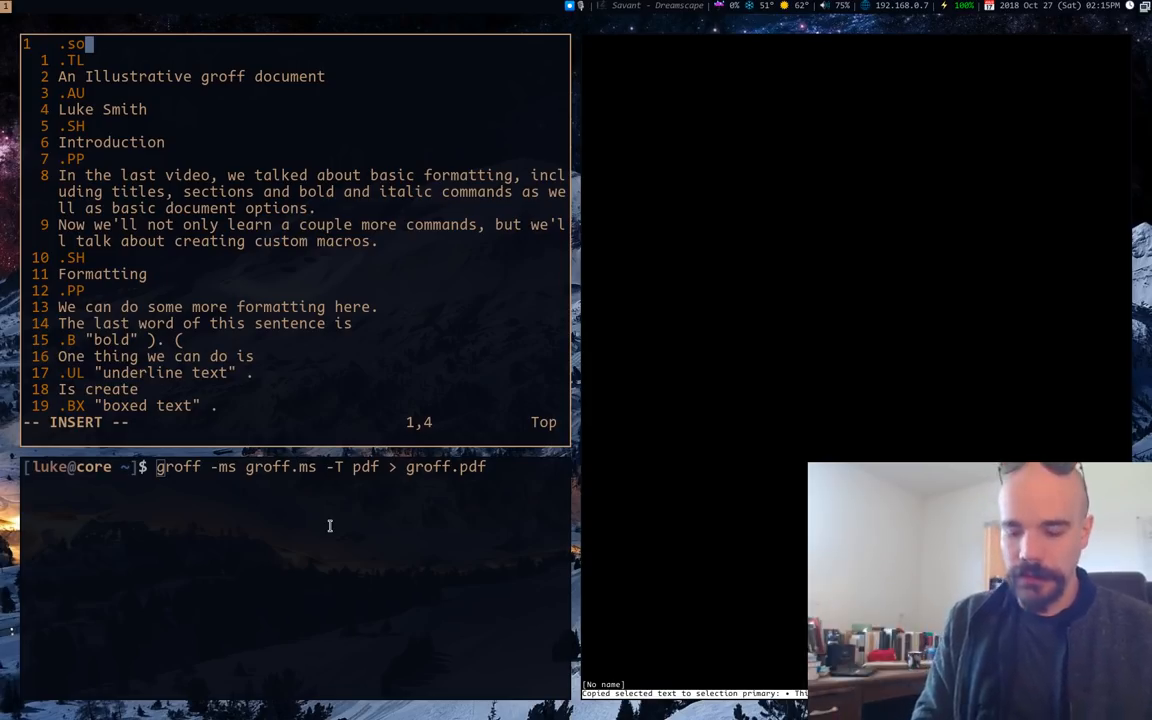
{"action": "type", "text": "mac"}
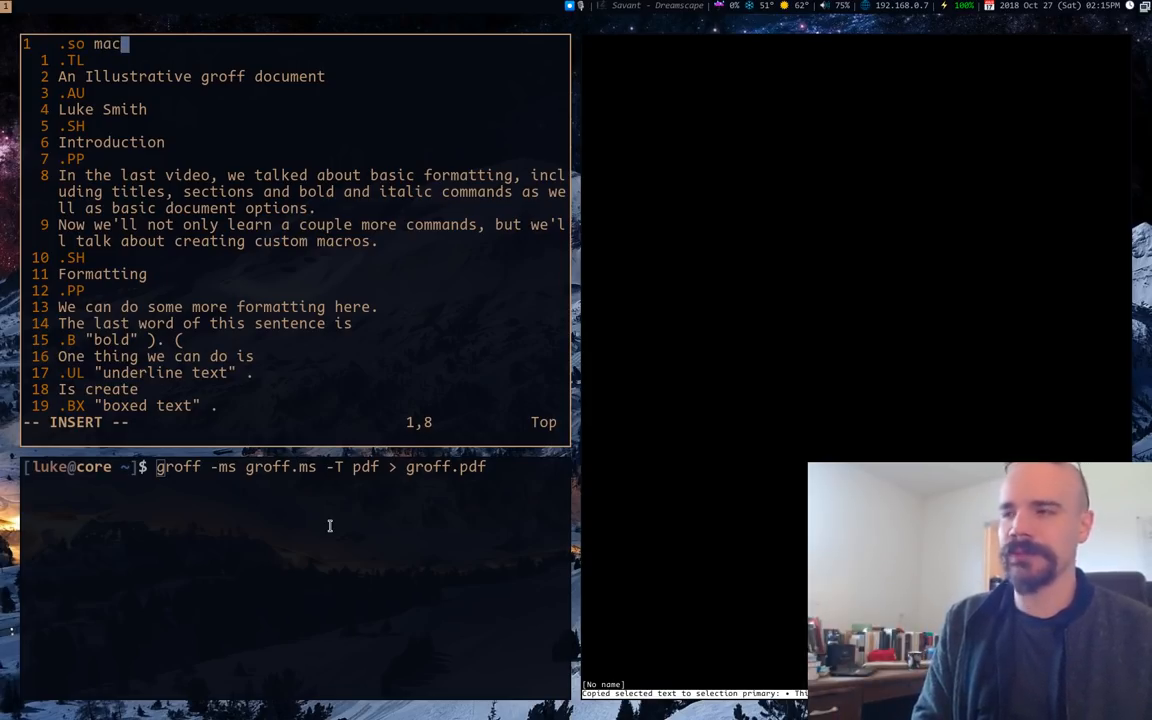
{"action": "type", "text": "ros"}
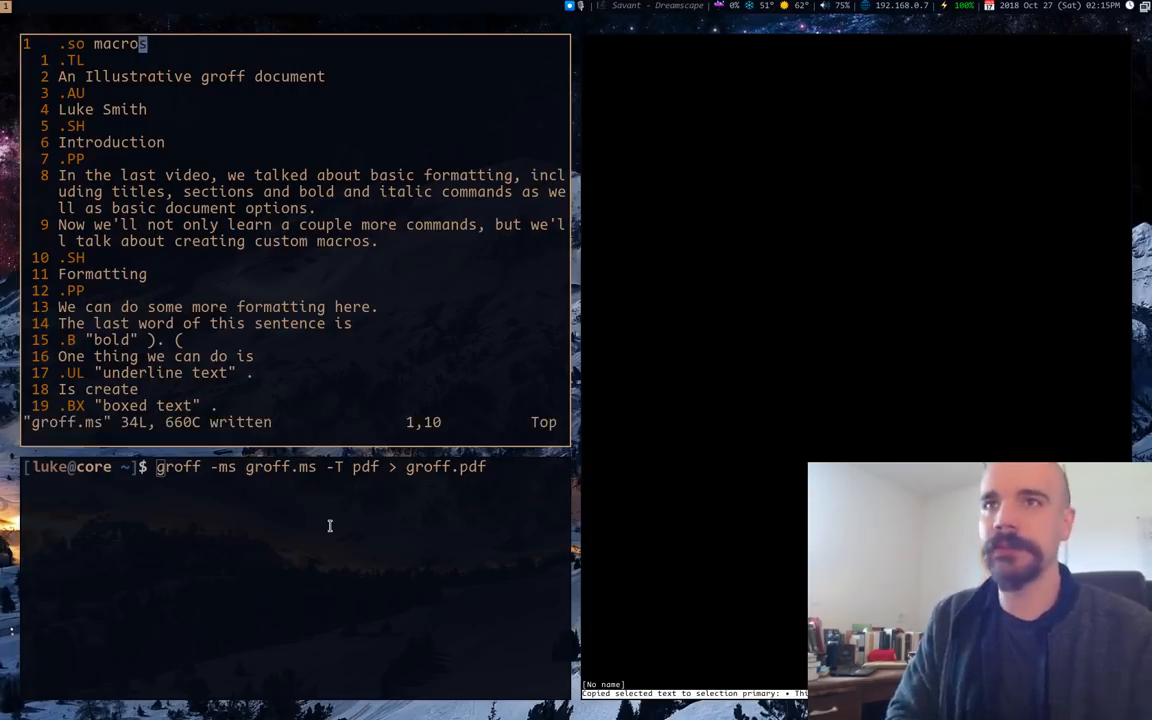
{"action": "mouse_move", "coordinate": [128, 12]}
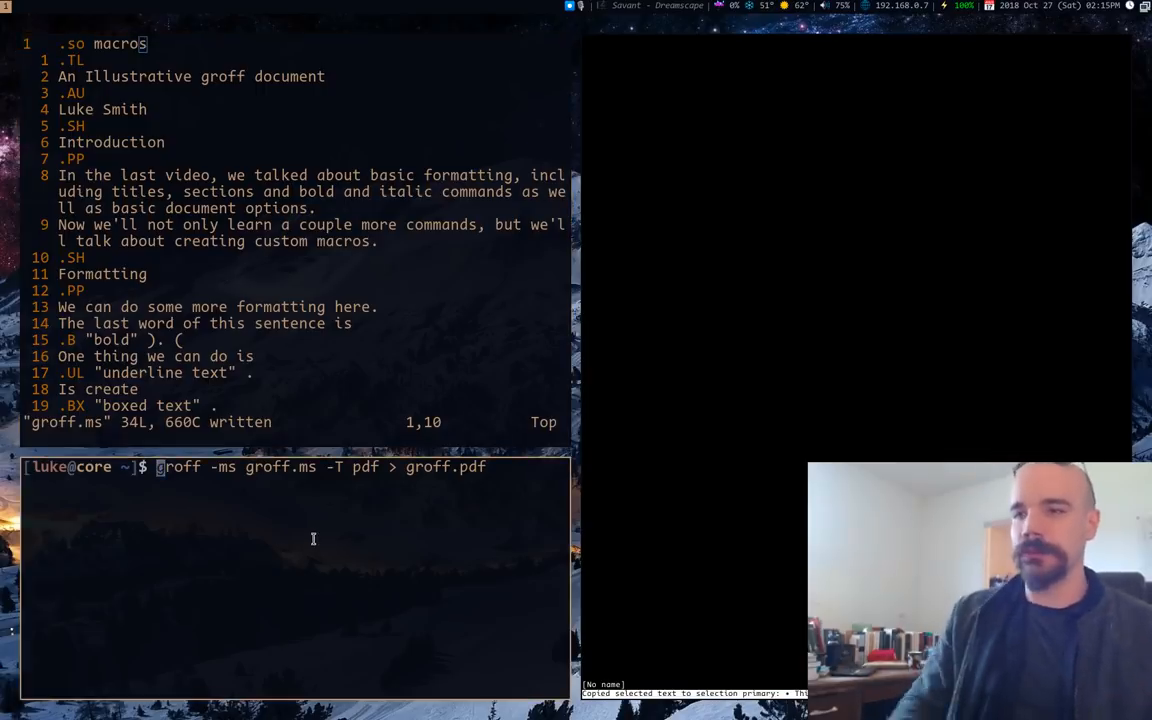
{"action": "key", "text": "Return"}
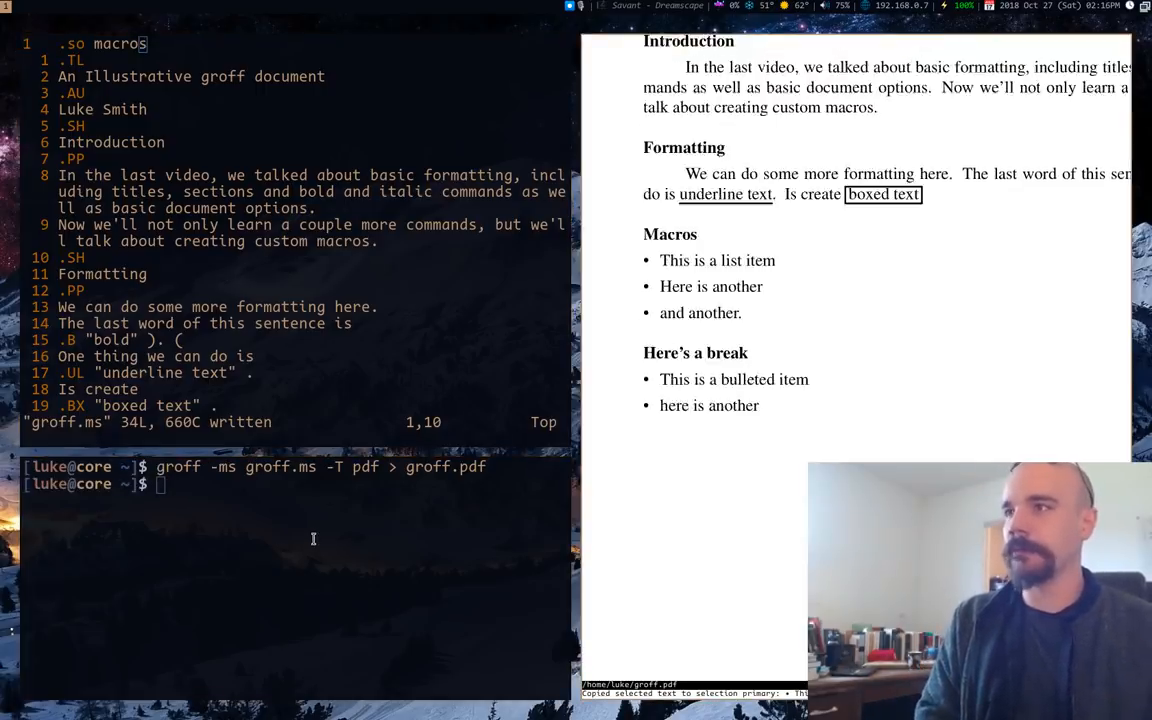
Search for 'de BL' in groff.ms to confirm the macro is no longer defined there
{"action": "scroll", "scroll_direction": "down", "scroll_amount": 3}
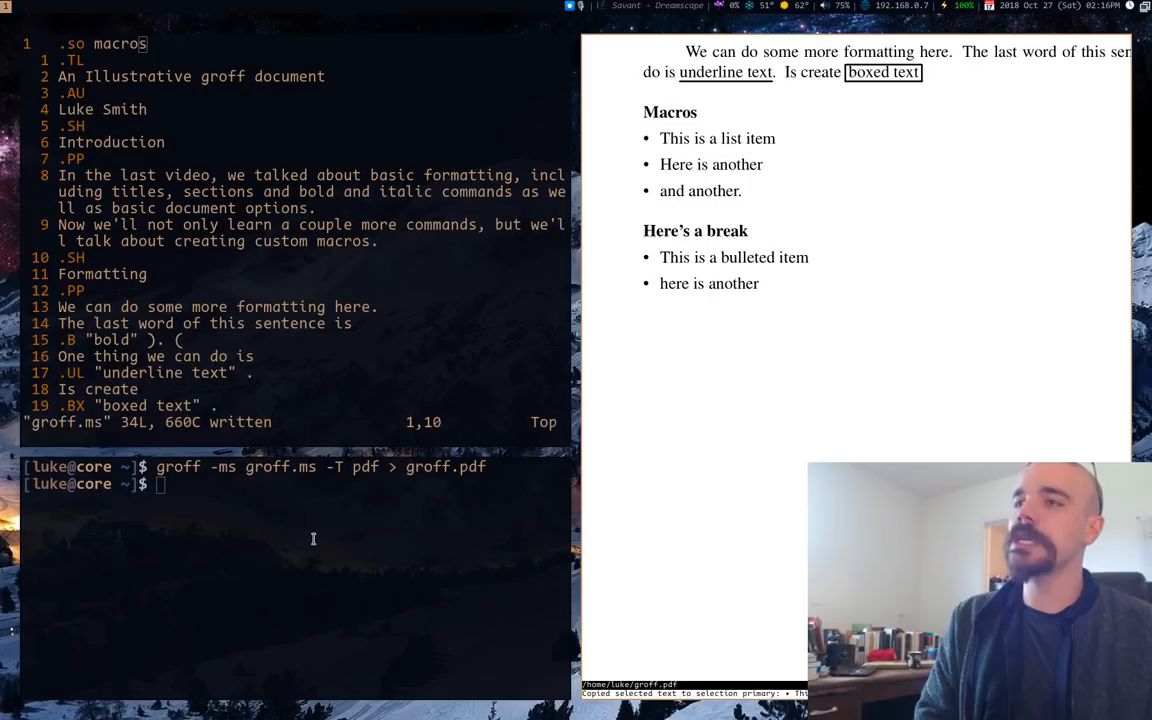
{"action": "mouse_move", "coordinate": [624, 300]}
{"action": "type", "text": "/"}
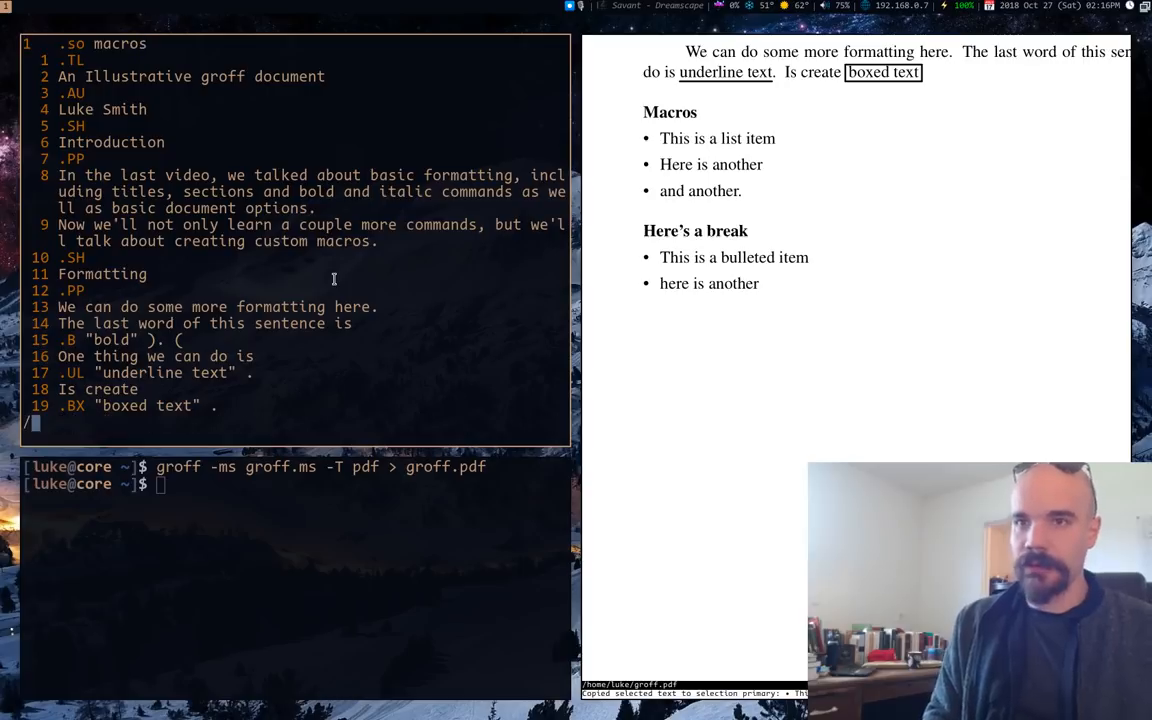
{"action": "key", "text": "Return"}
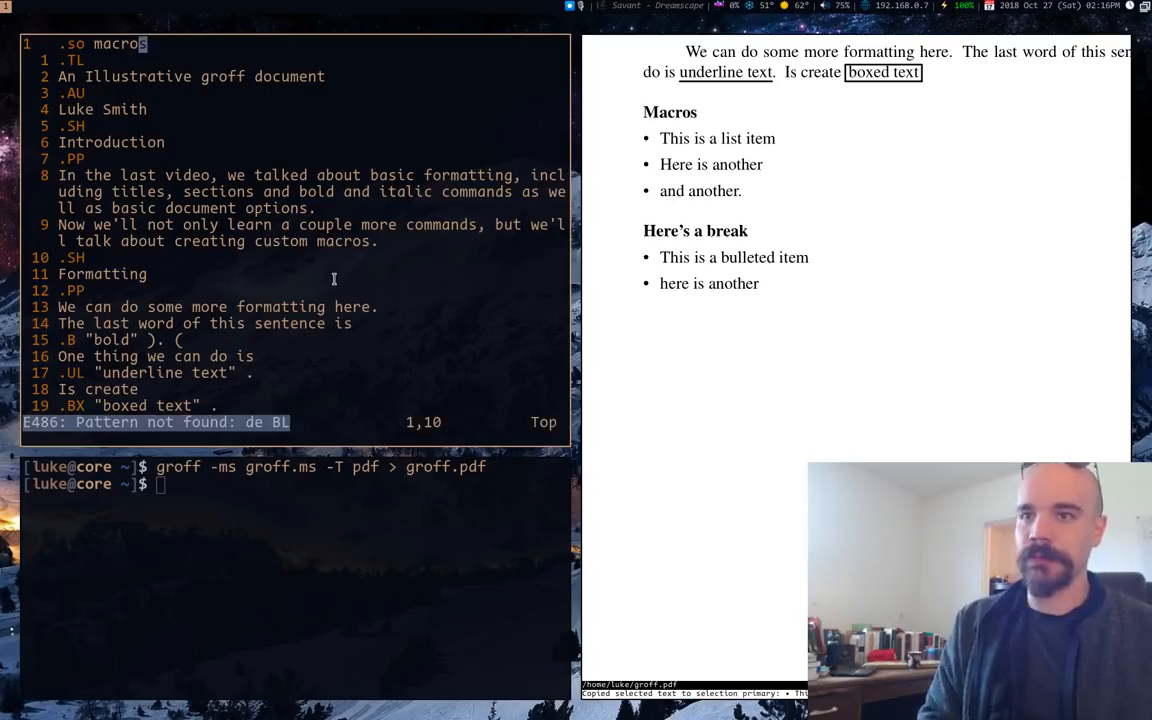
Load the macros file in a vertical split beside groff.ms (:vsp macros)
{"action": "type", "text": "vsp ma"}
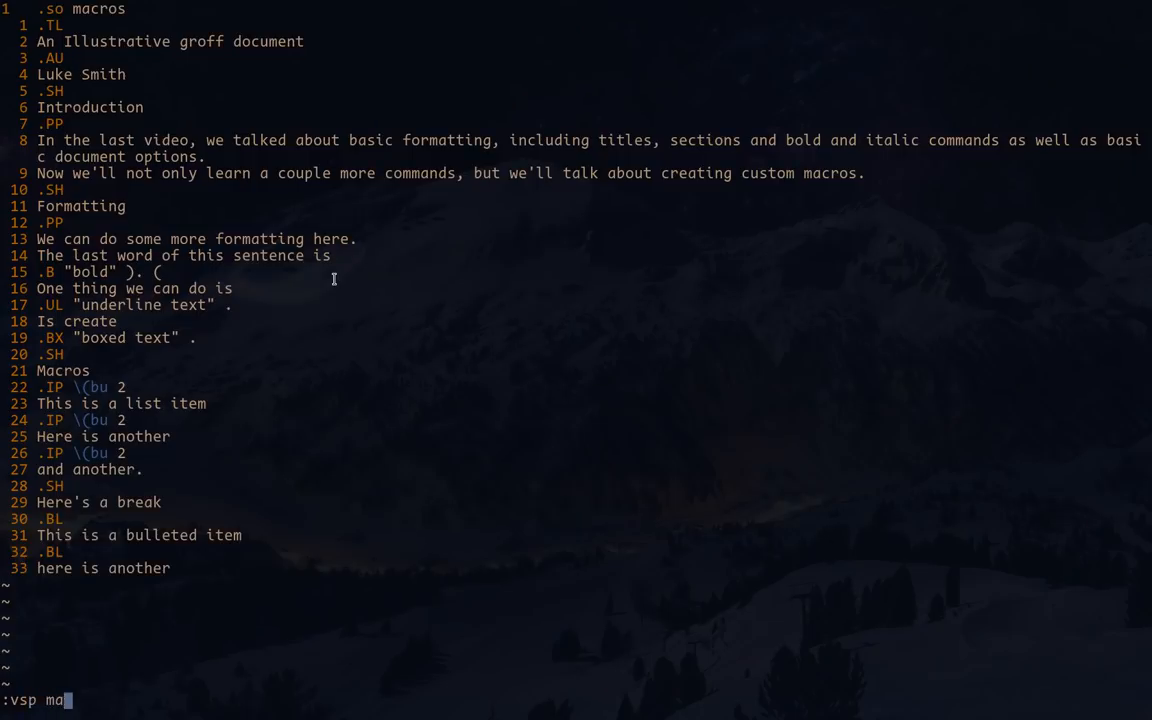
{"action": "key", "text": "Return"}
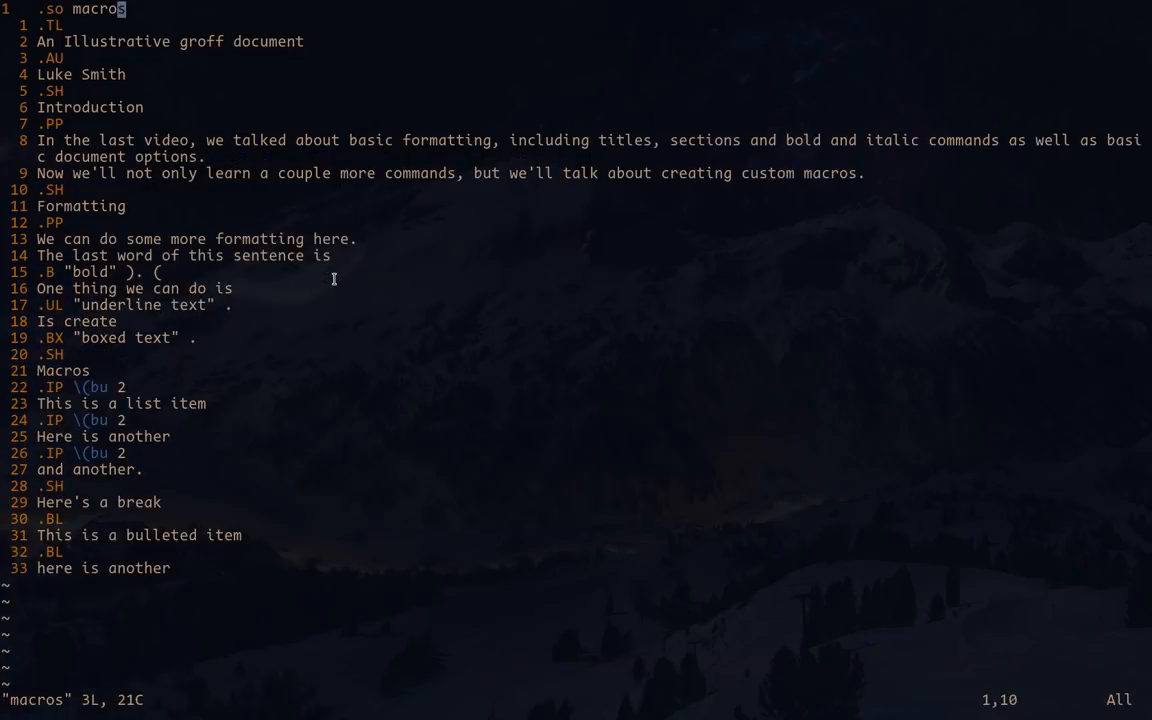